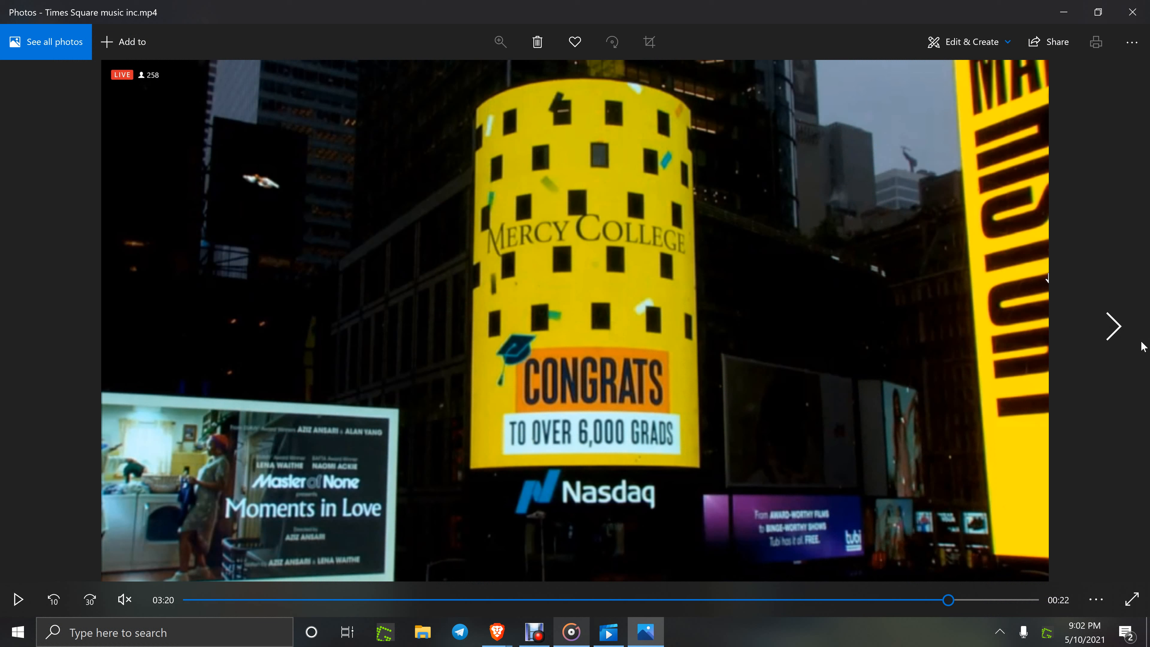
pyautogui.moveTo(401, 487)
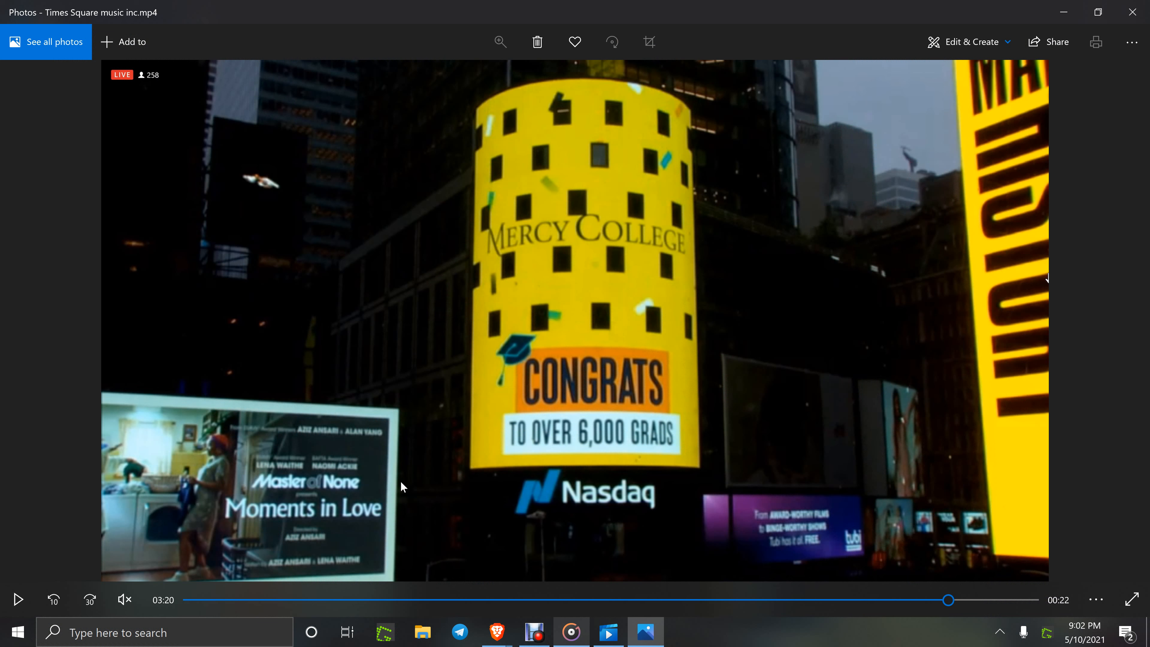
# Step: Play the Times Square music video, then advance to the Times Square SM.mp4 clip
pyautogui.click(17, 599)
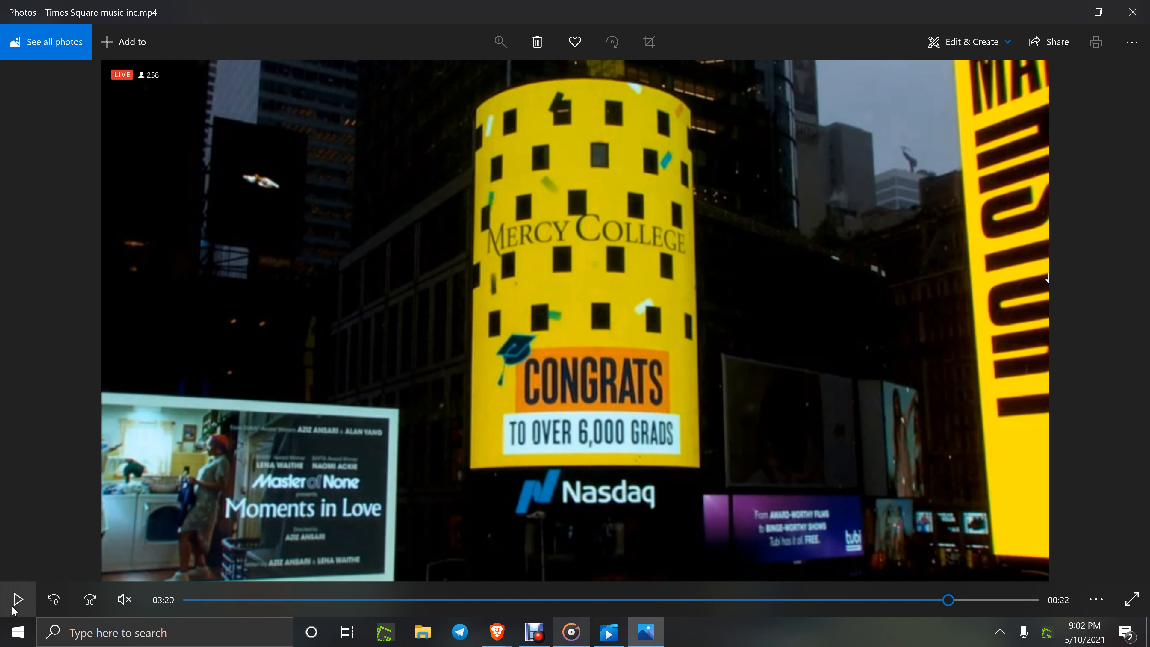
pyautogui.click(18, 599)
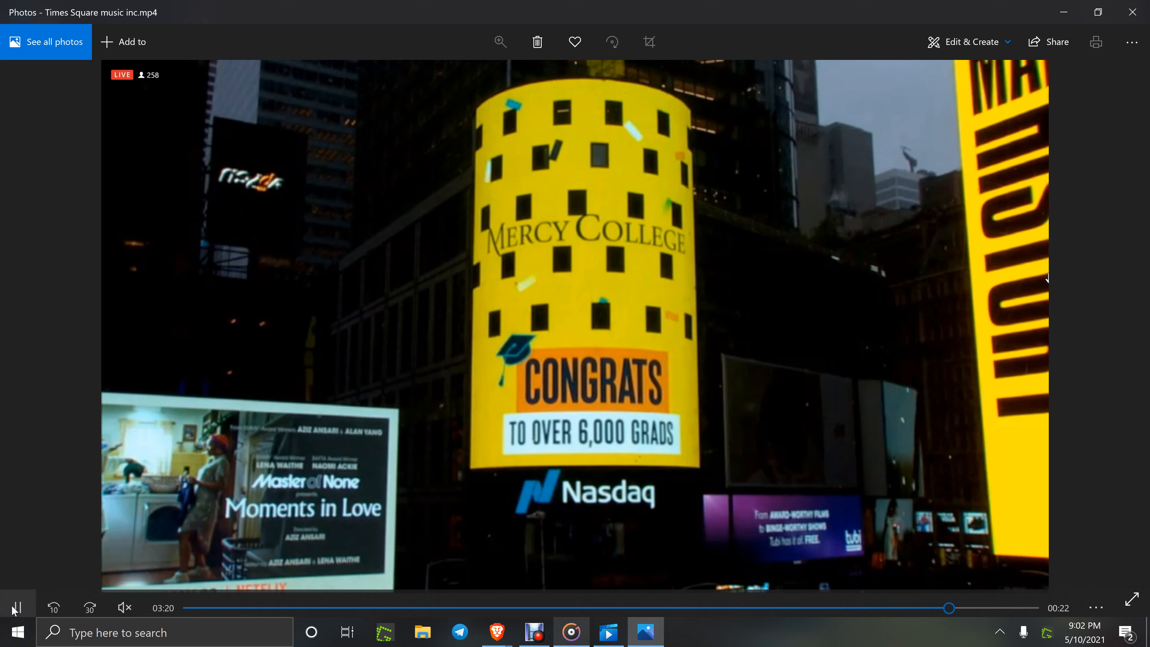
pyautogui.click(14, 608)
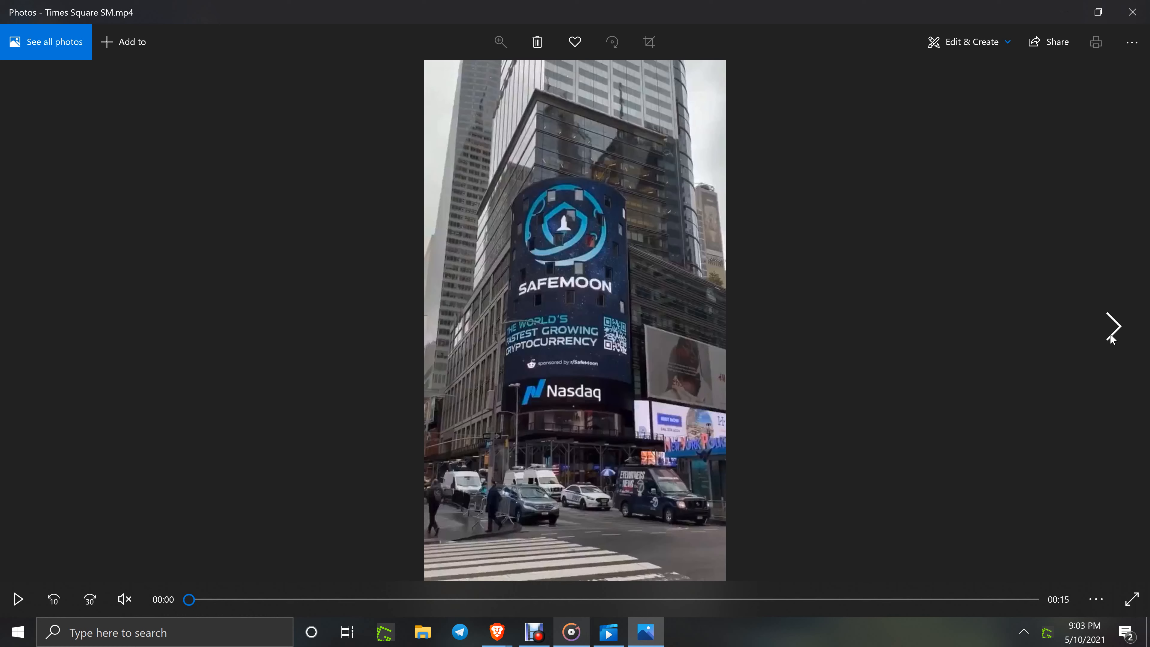
# Step: Advance to the 412TR Burned explosion clip and play it
pyautogui.click(1113, 327)
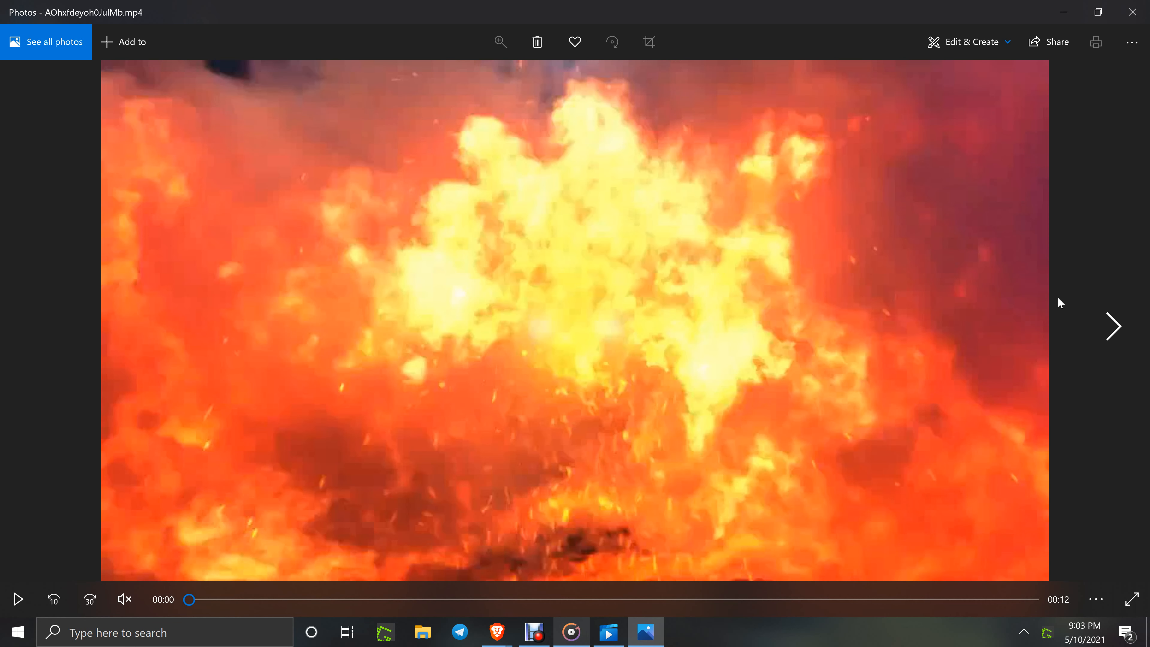
pyautogui.moveTo(17, 599)
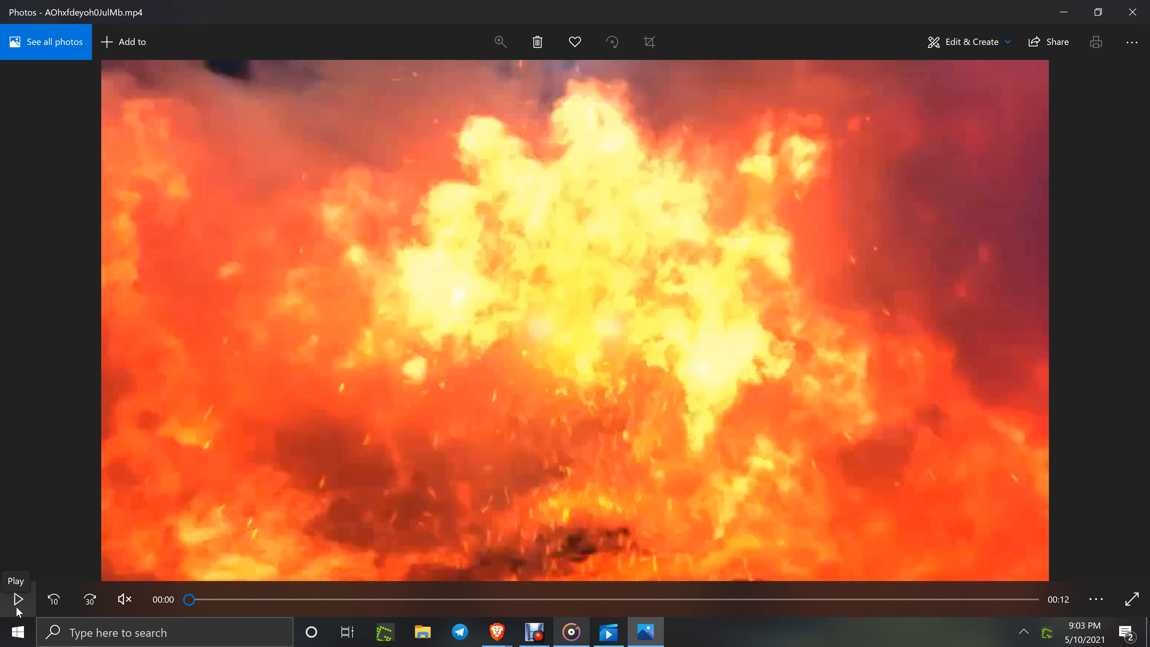
pyautogui.click(17, 599)
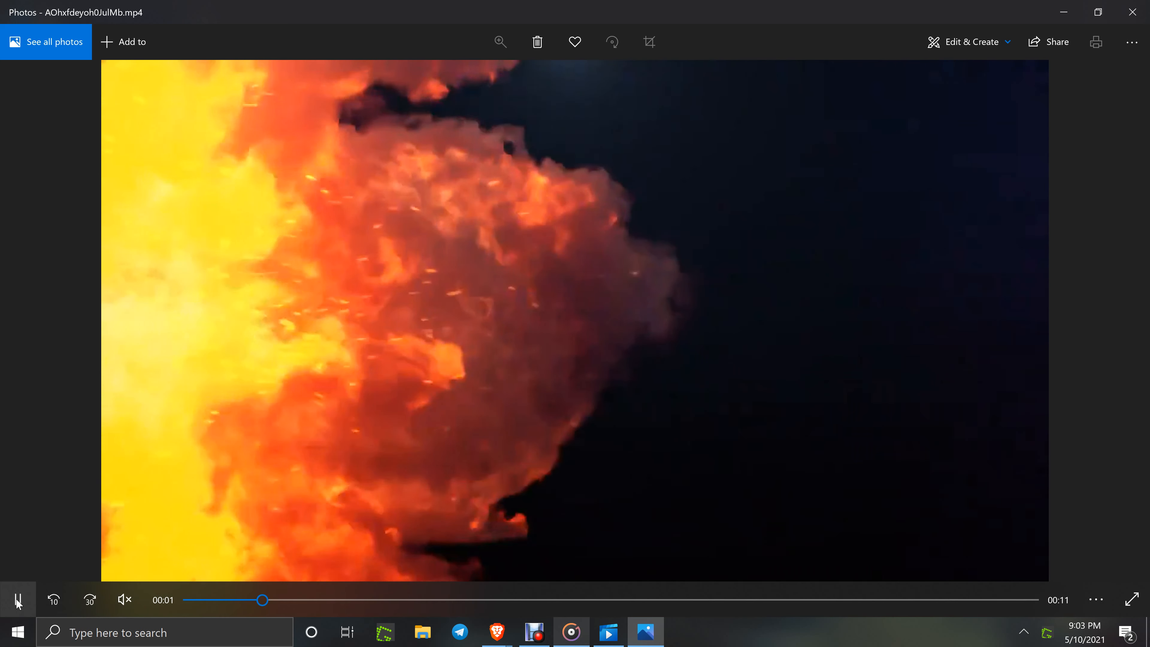
pyautogui.click(17, 599)
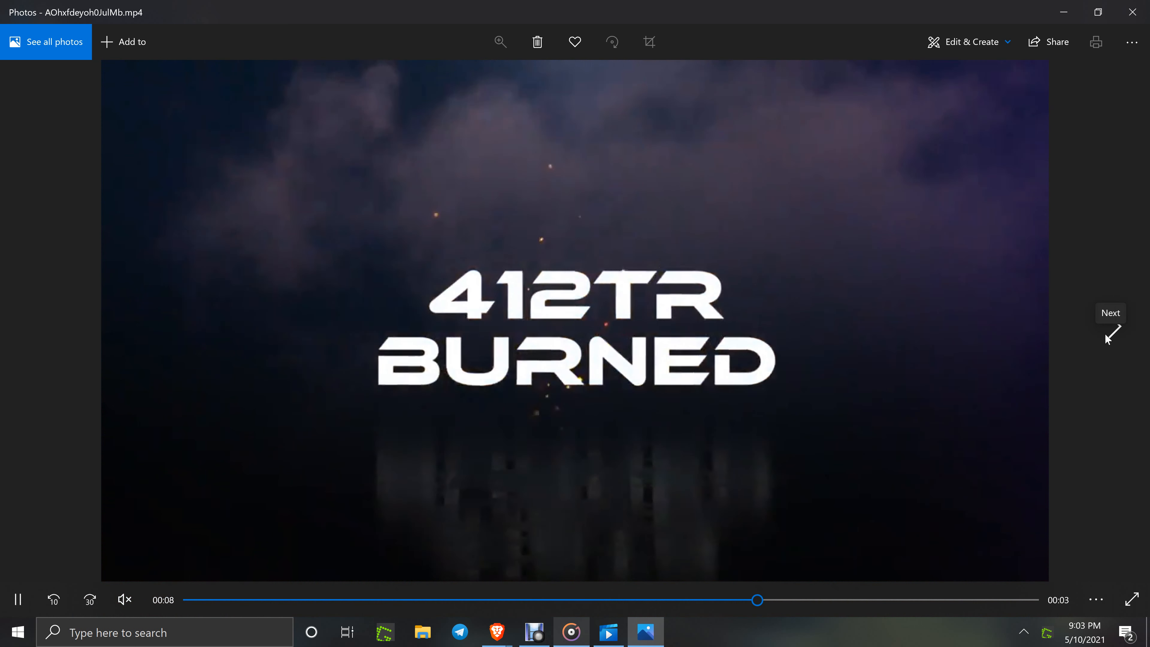
# Step: Step through the Safemoon sheep and HOLD chart images, then minimize Photos to reveal the browser
pyautogui.click(1112, 327)
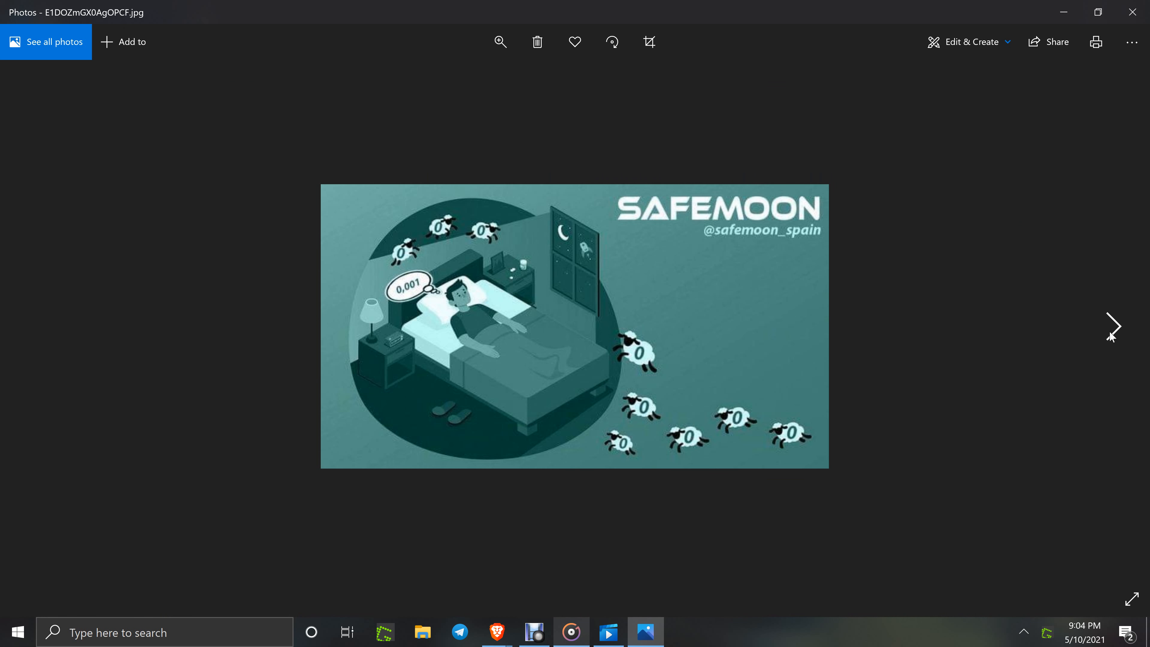
pyautogui.click(1113, 327)
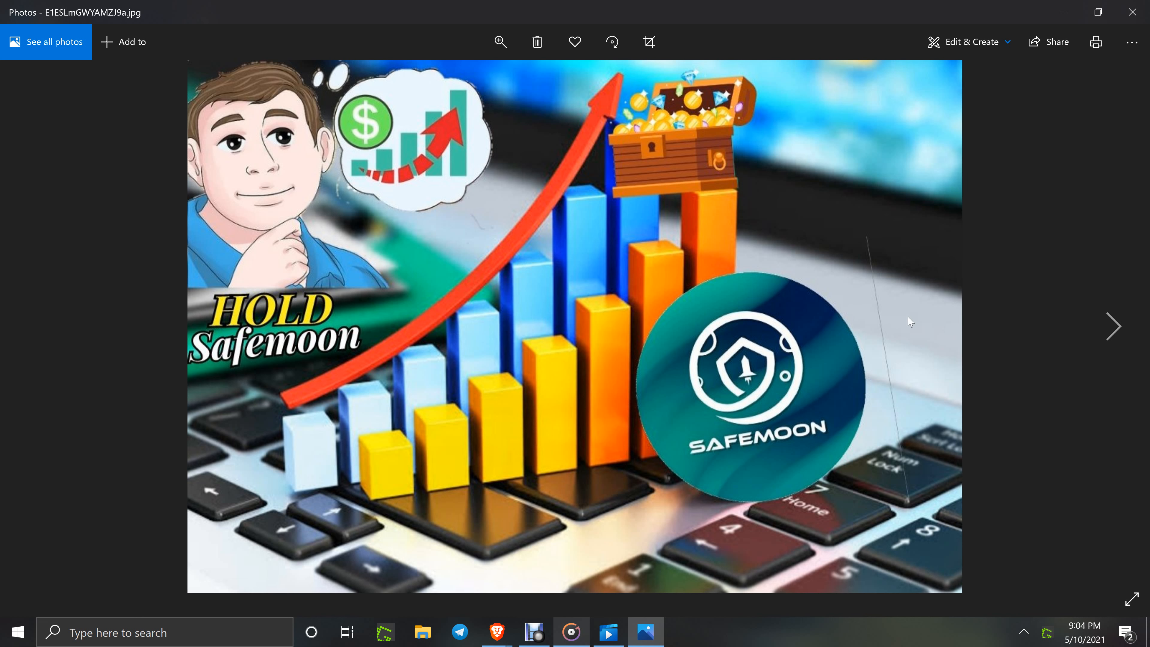
pyautogui.moveTo(695, 373)
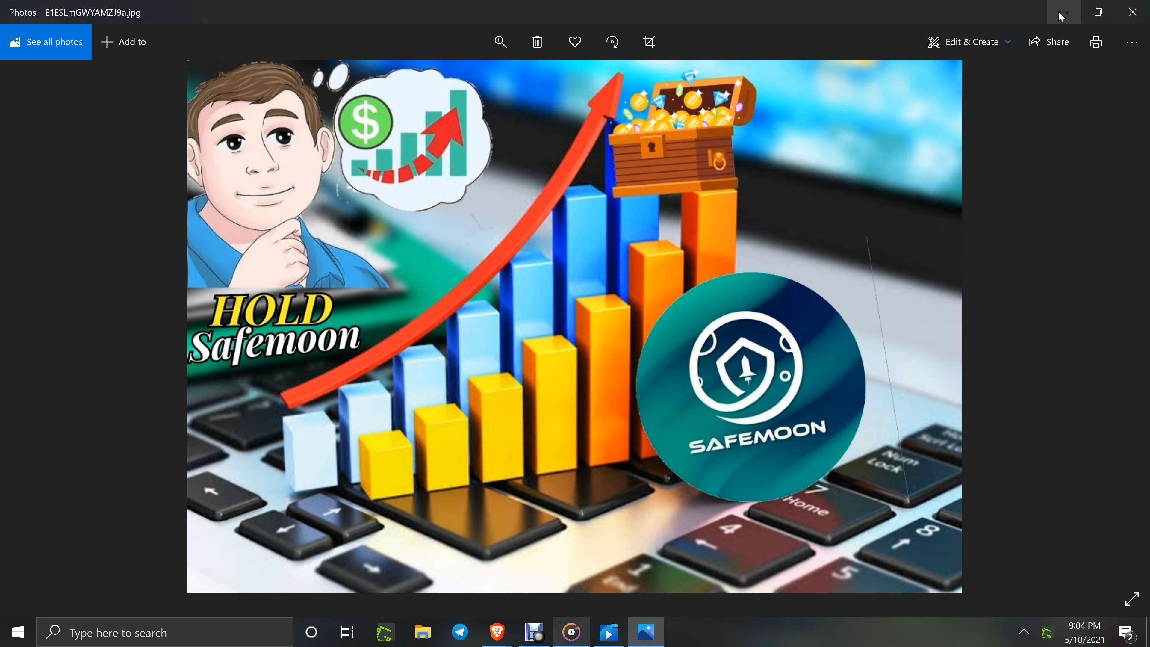
pyautogui.click(496, 632)
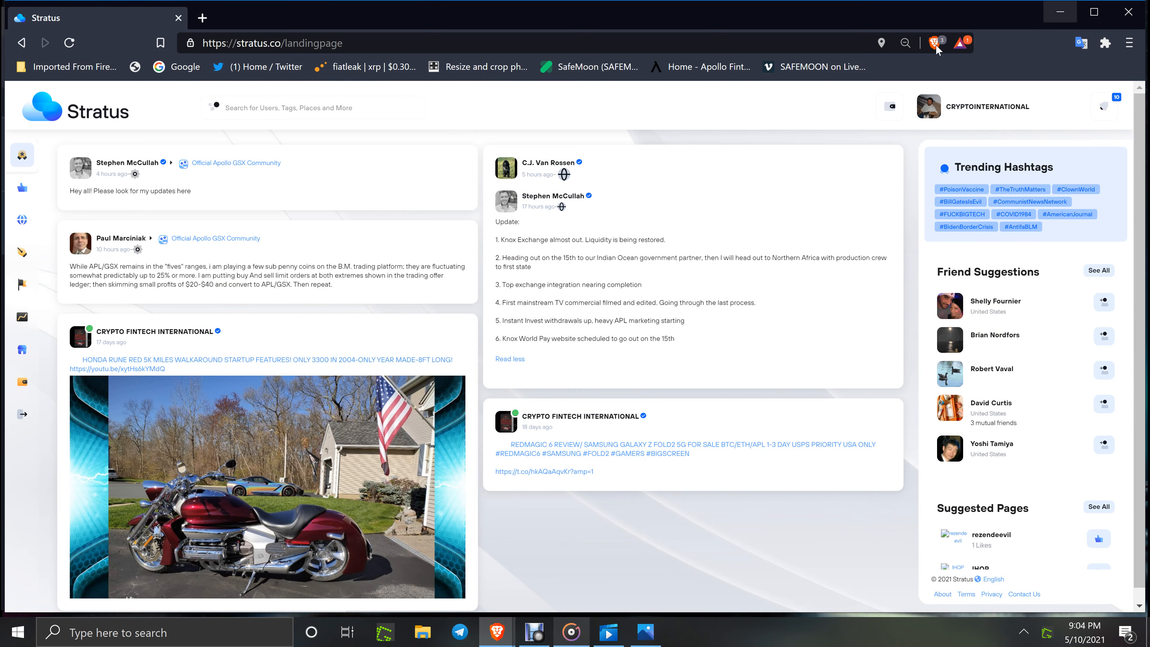
pyautogui.moveTo(632, 531)
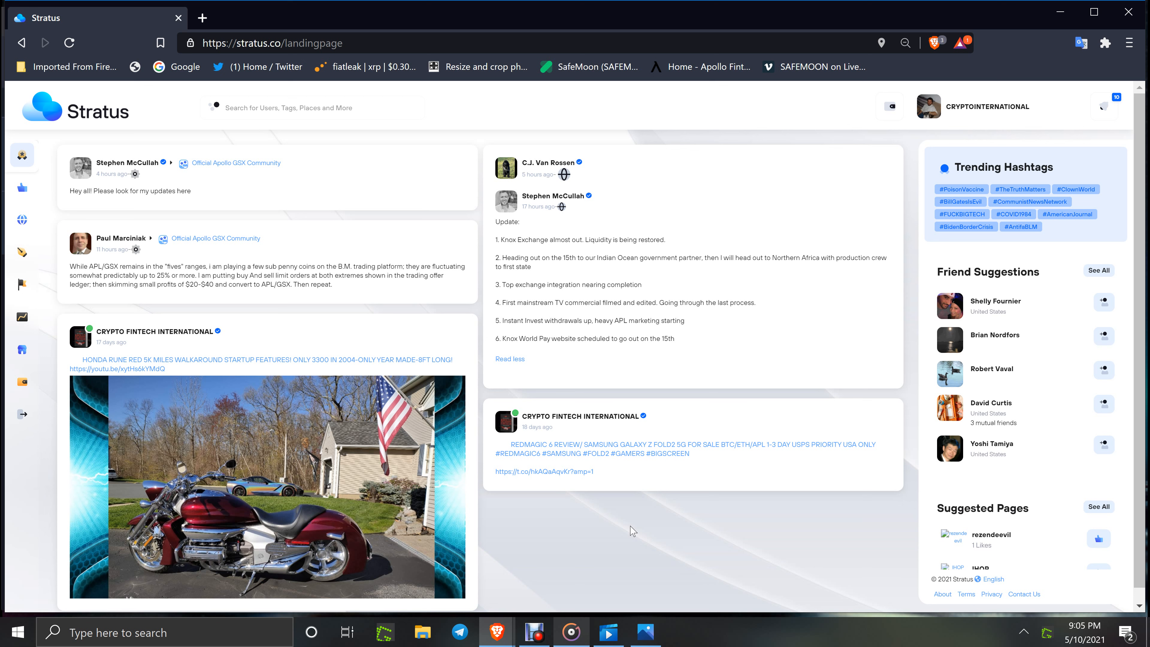
pyautogui.moveTo(529, 340)
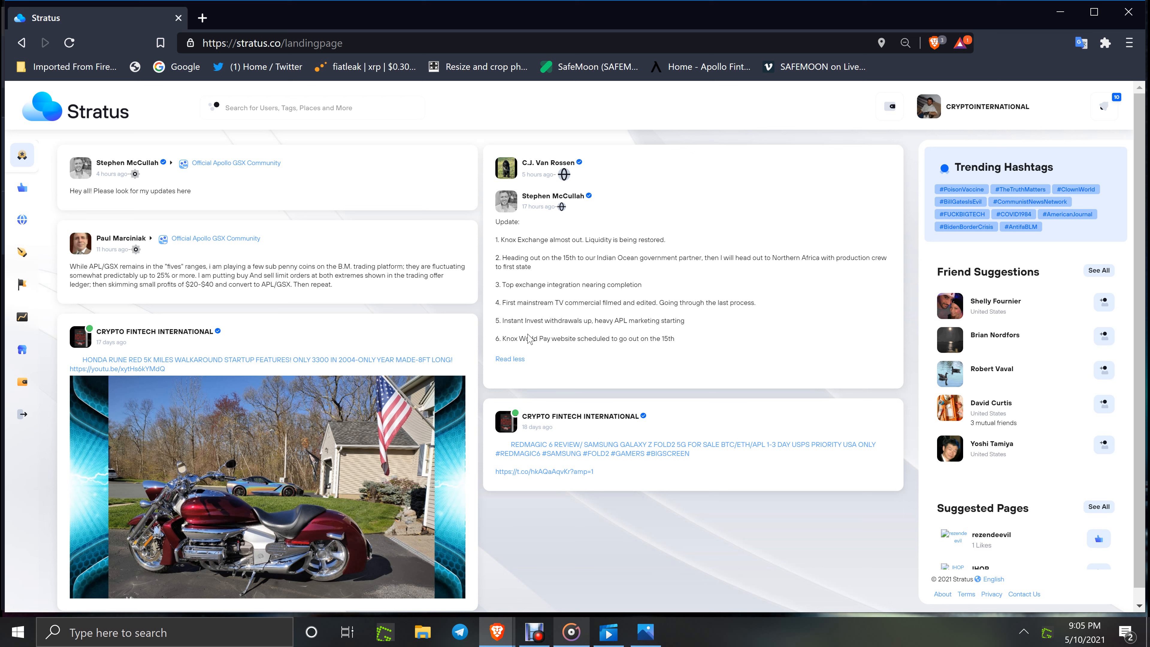
pyautogui.moveTo(571, 336)
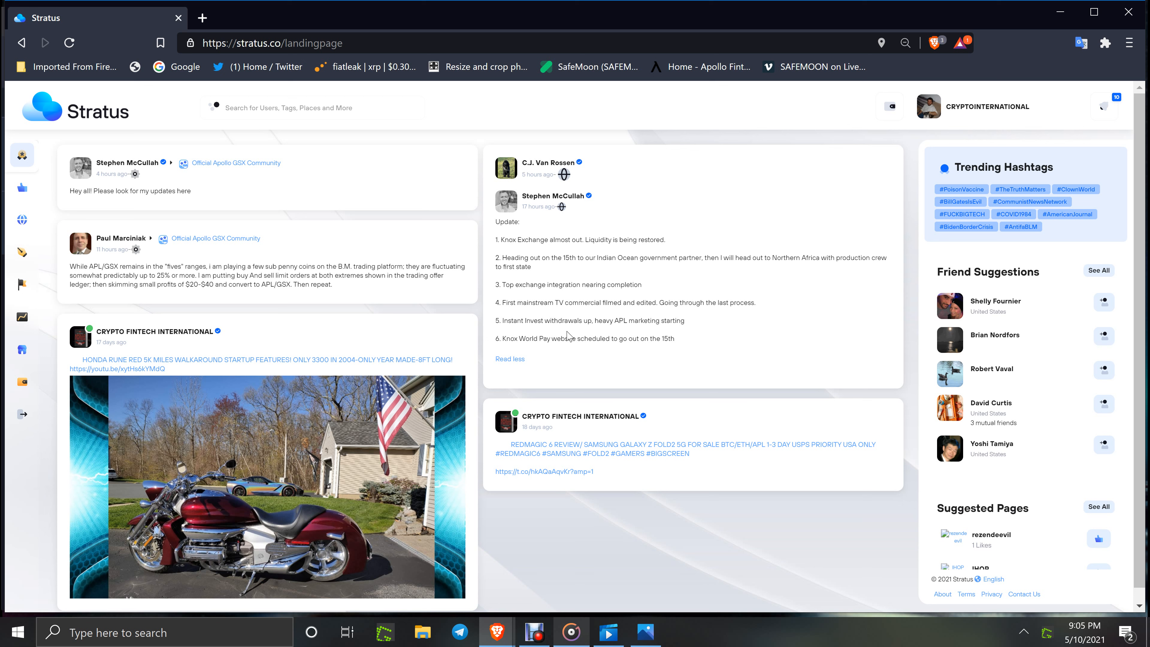
pyautogui.moveTo(636, 333)
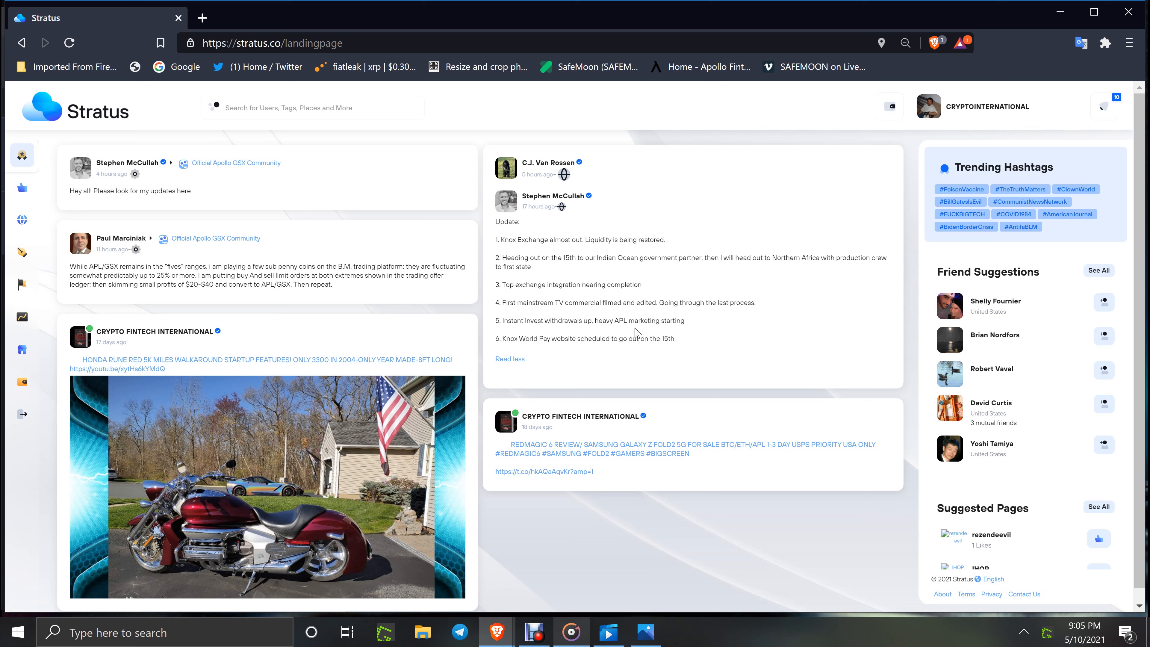
pyautogui.moveTo(745, 339)
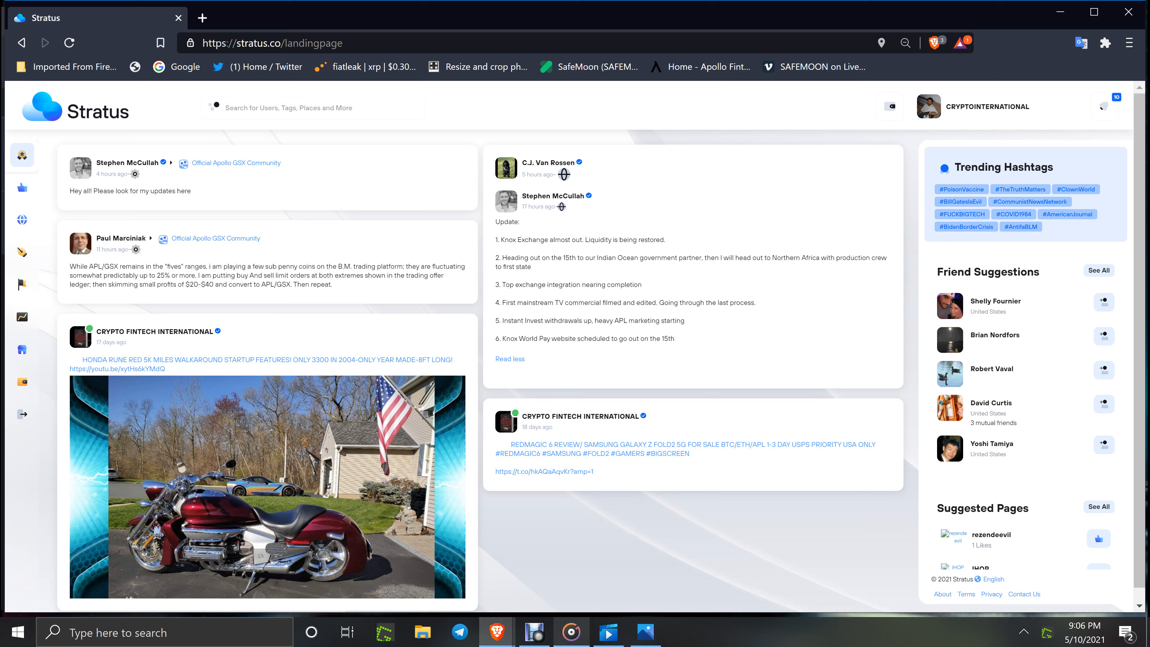
pyautogui.moveTo(209, 189)
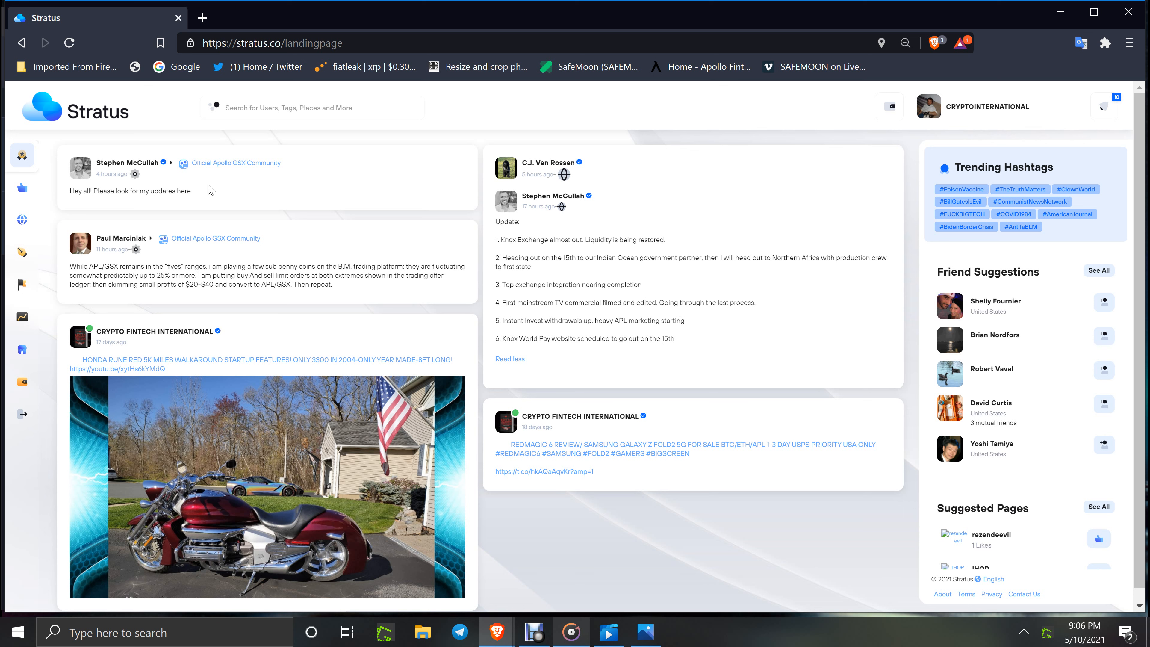
pyautogui.moveTo(264, 532)
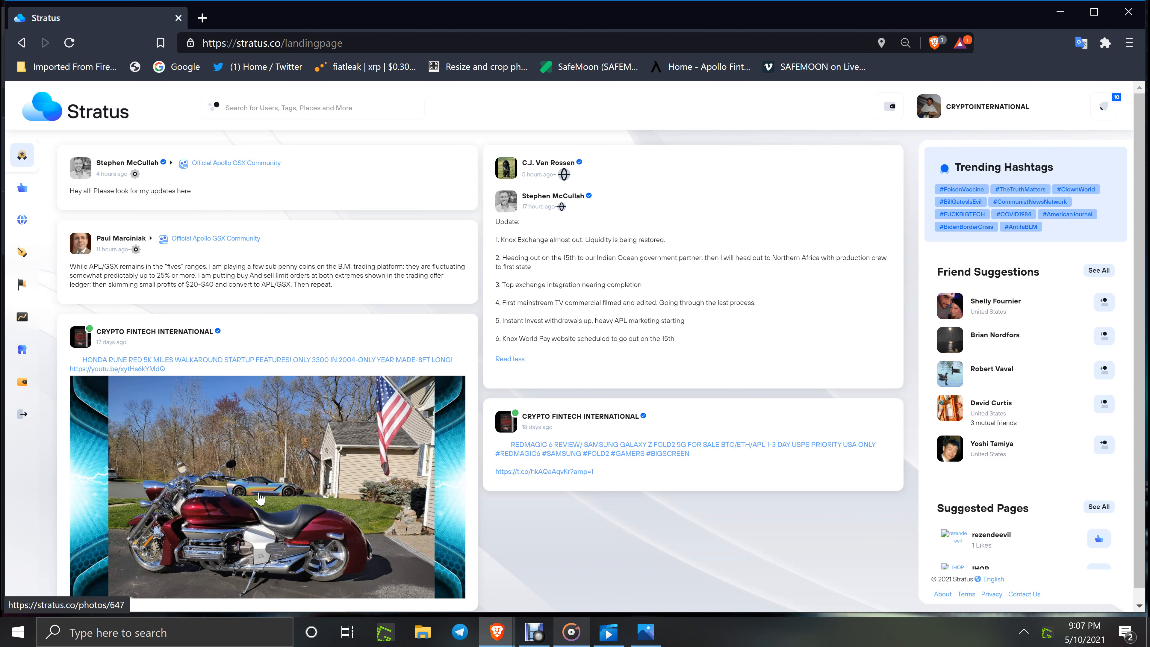
pyautogui.moveTo(1061, 13)
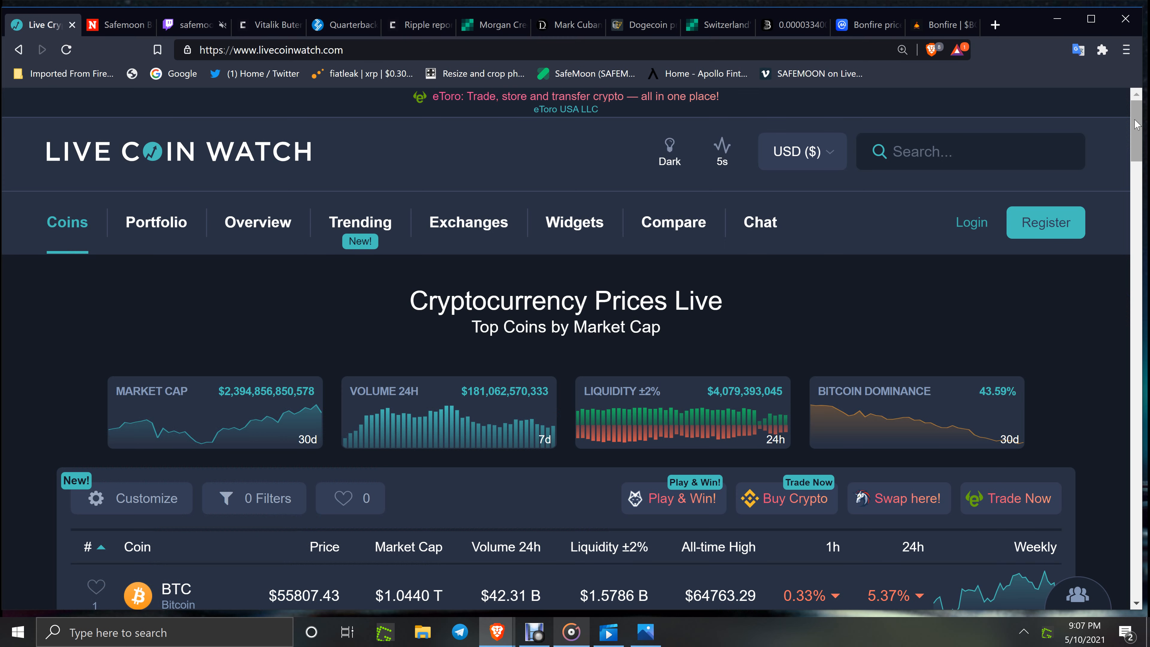
# Step: Scroll down the Live Coin Watch price table, then switch to the Newsweek Safemoon article
pyautogui.scroll(-3)
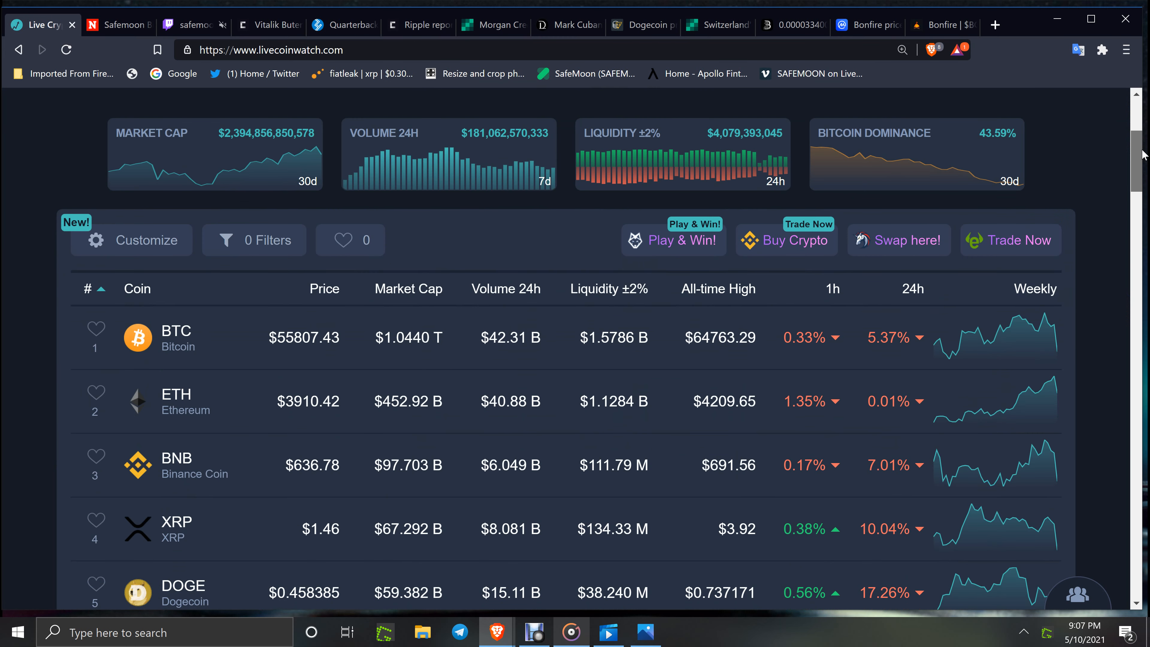
pyautogui.scroll(-3)
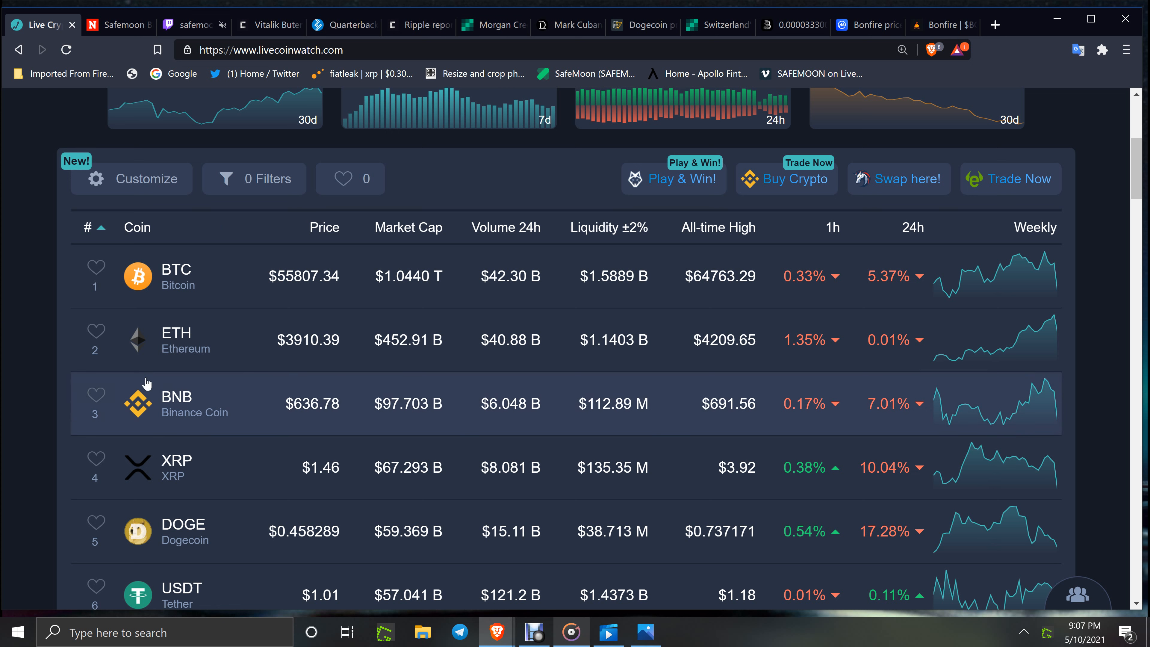
pyautogui.moveTo(46, 337)
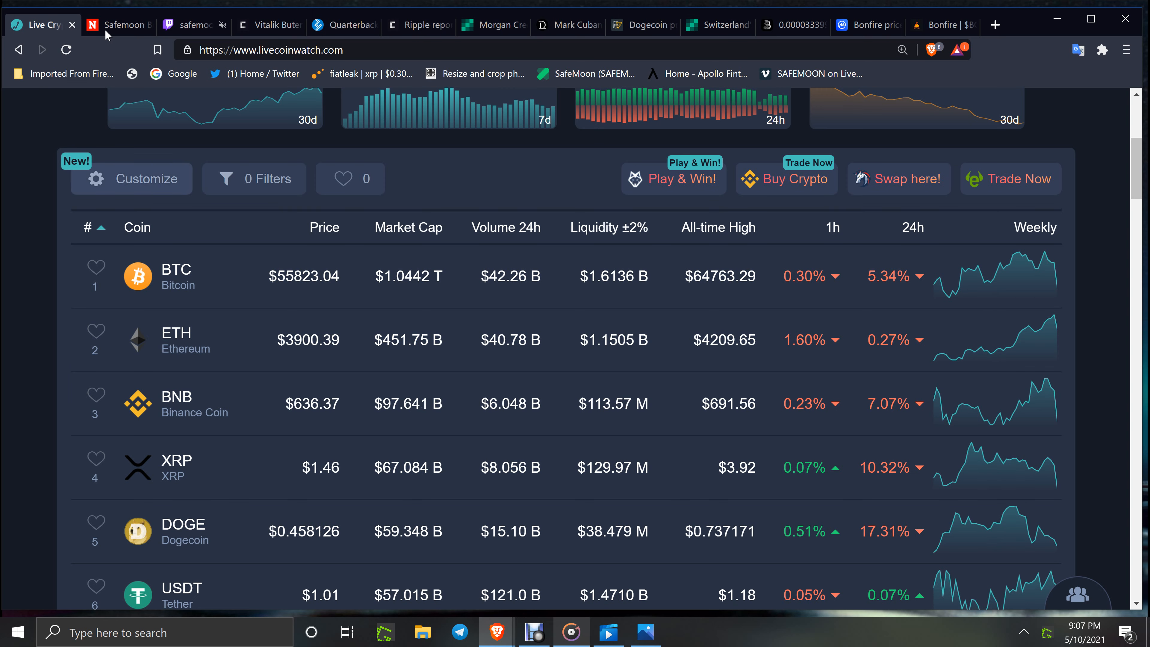
pyautogui.click(118, 24)
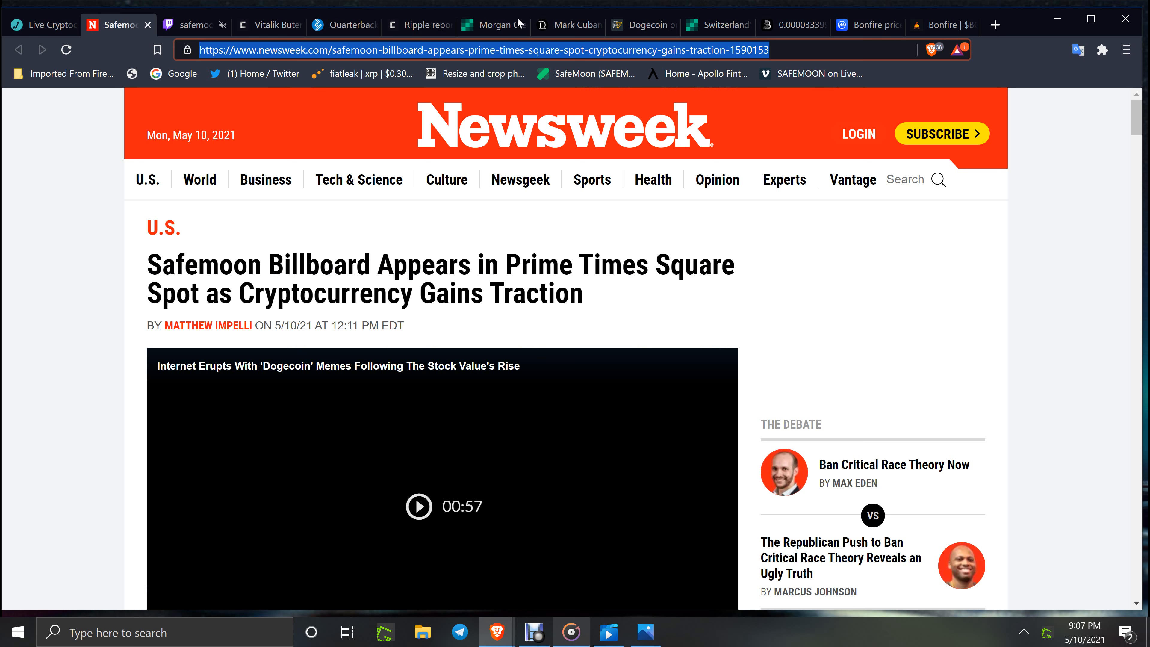
pyautogui.moveTo(451, 192)
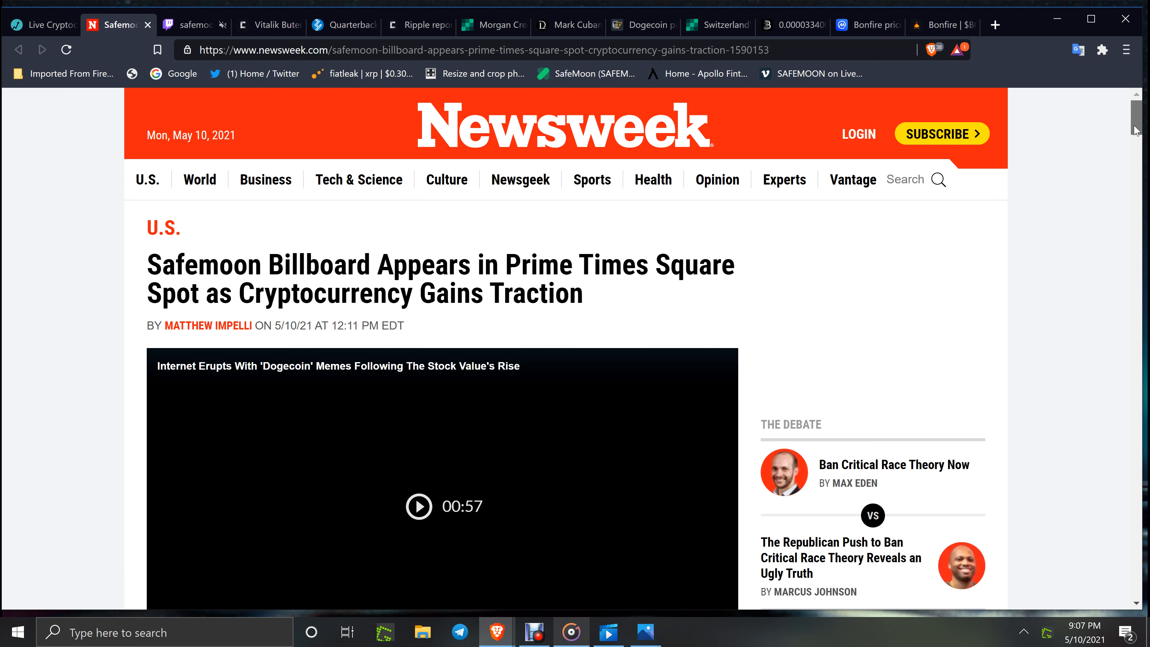
# Step: Read down through the Newsweek Times Square billboard article, then switch to the safemoonprotocol Twitch channel
pyautogui.scroll(-3)
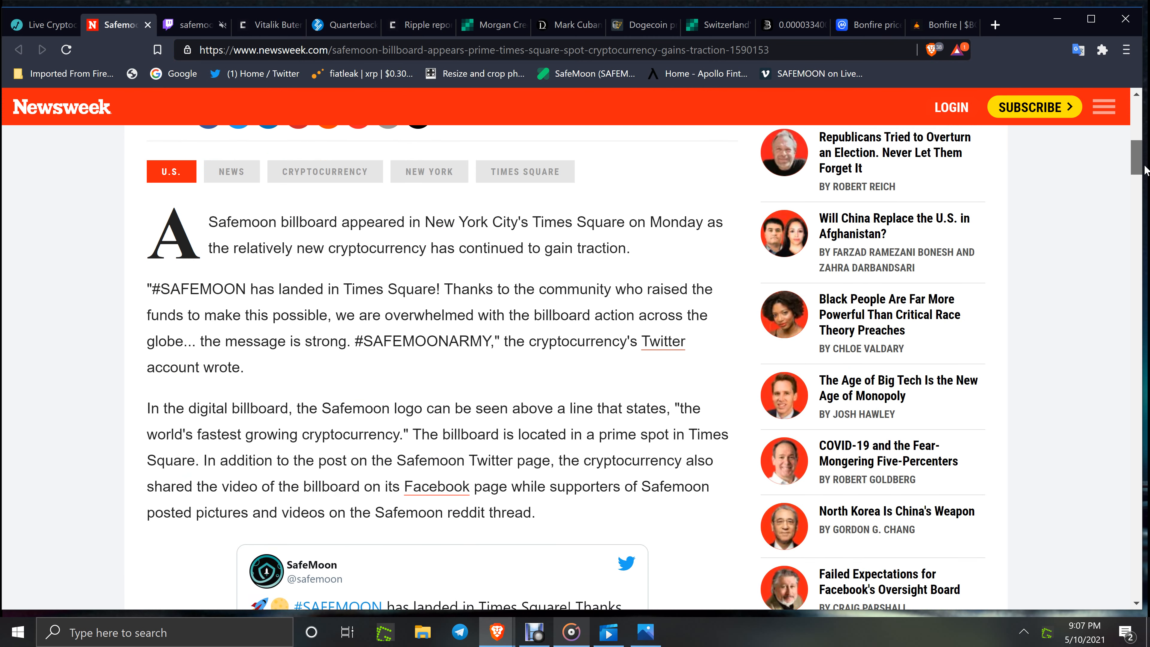
pyautogui.scroll(-3)
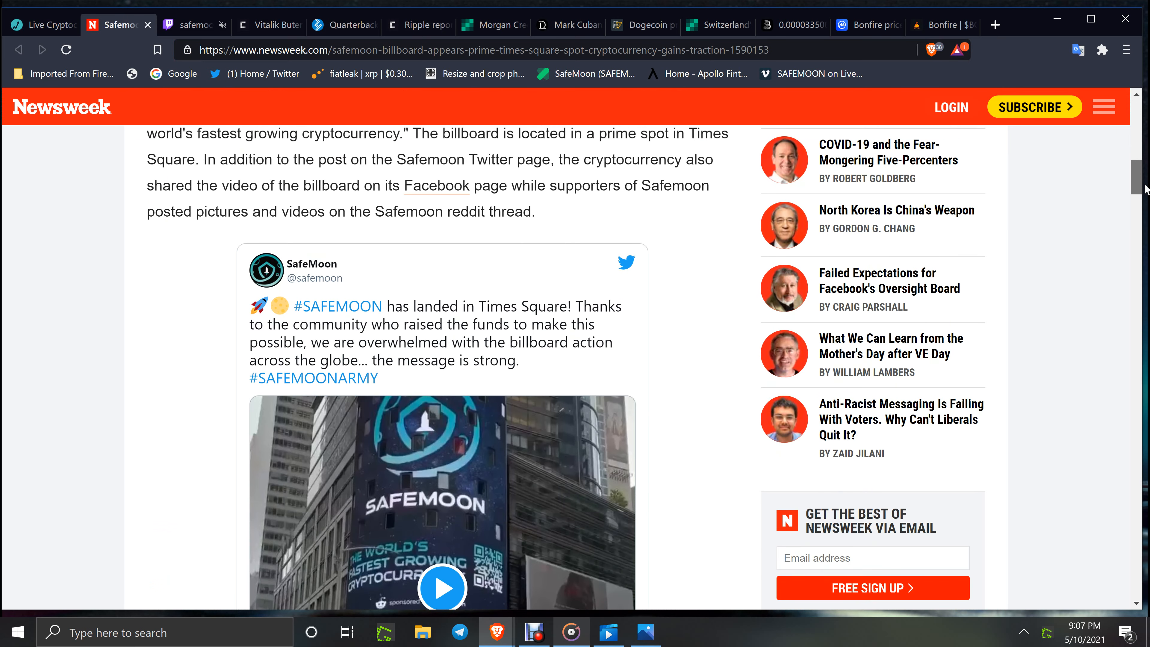
pyautogui.scroll(-3)
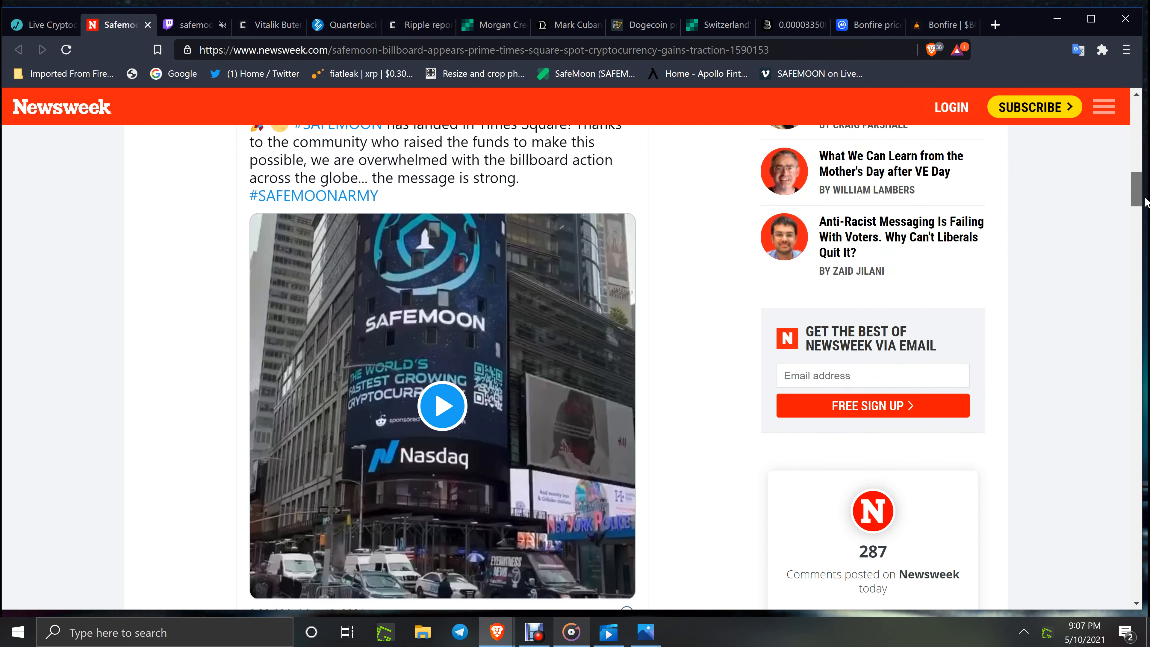
pyautogui.scroll(-3)
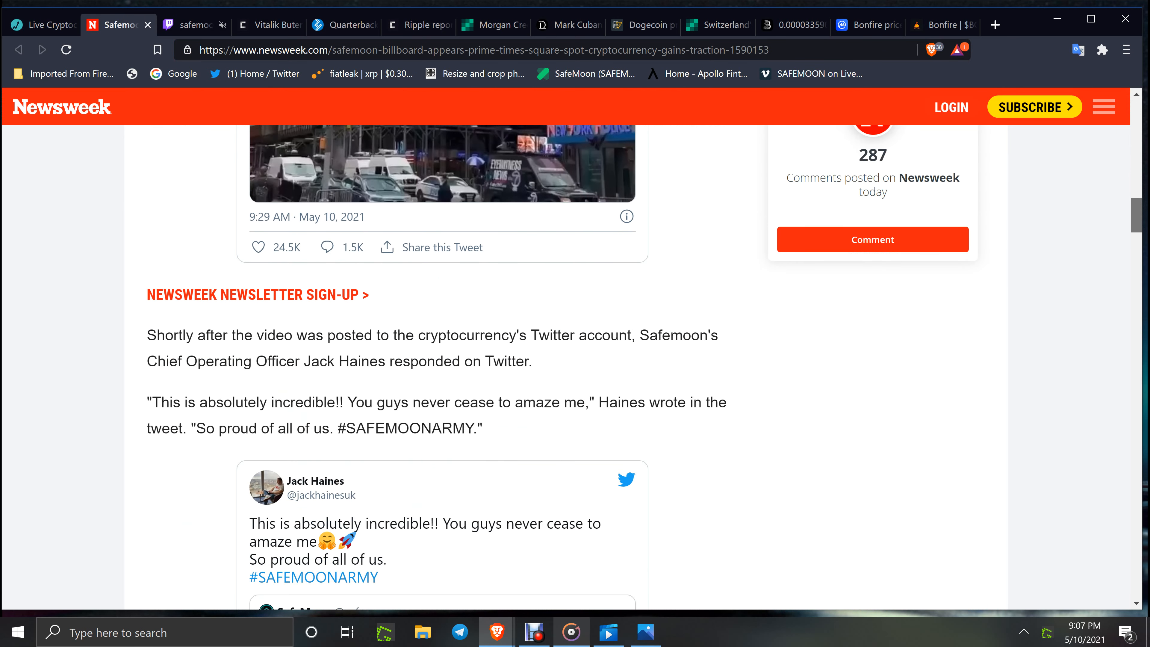
pyautogui.scroll(-3)
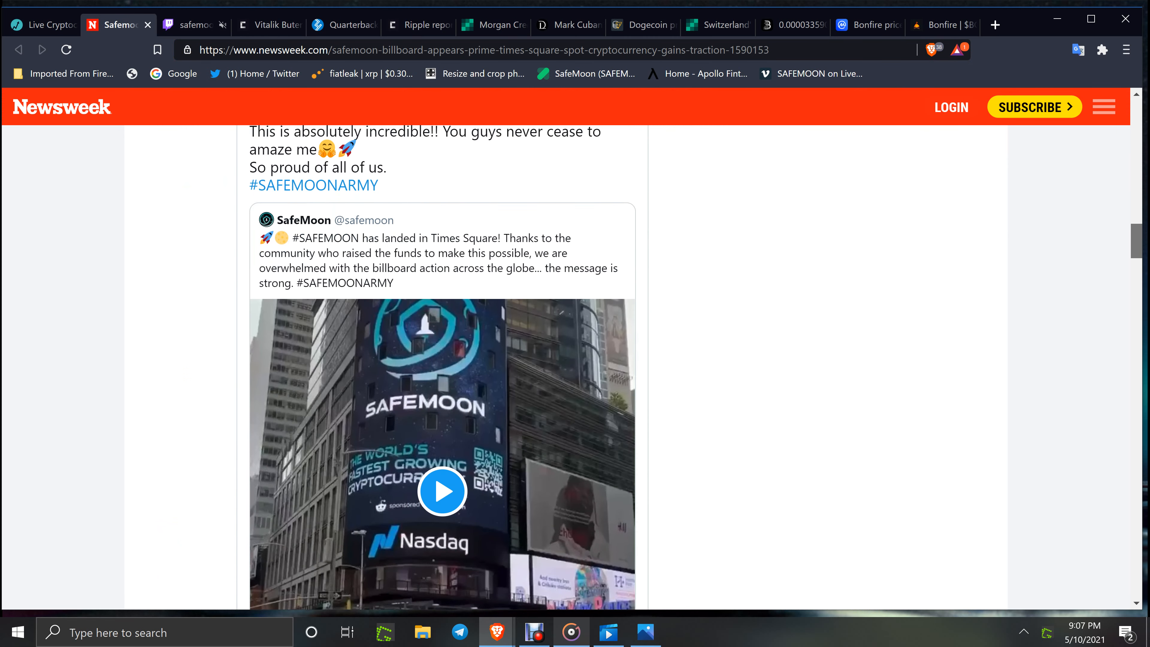
pyautogui.scroll(-3)
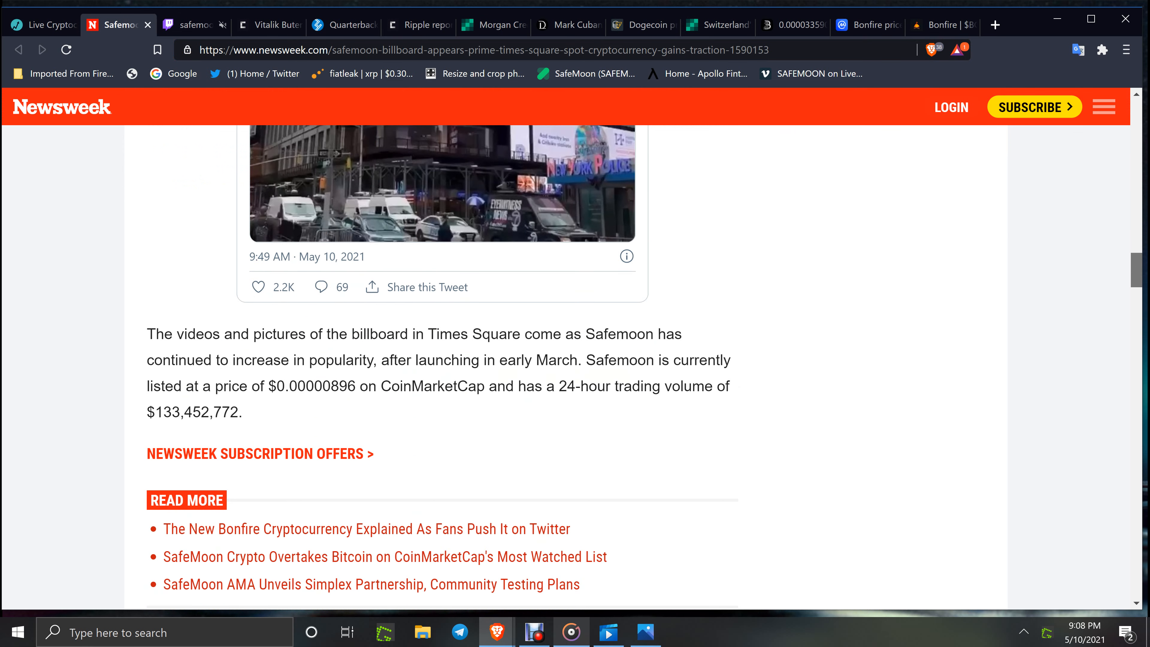
pyautogui.scroll(-3)
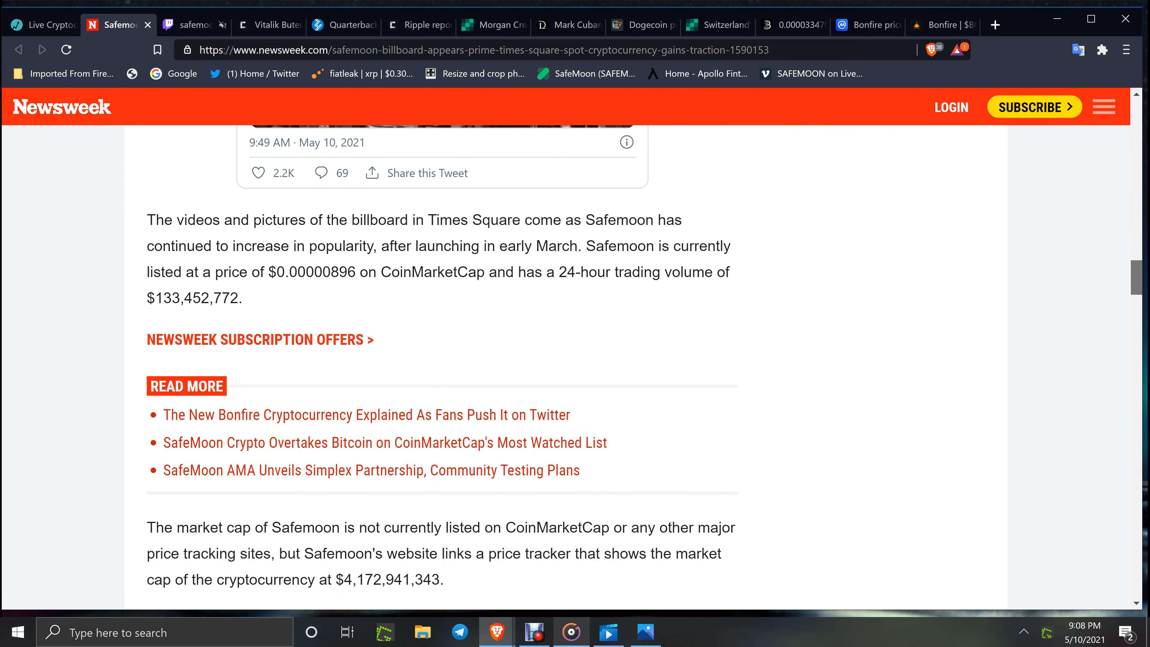
pyautogui.scroll(-3)
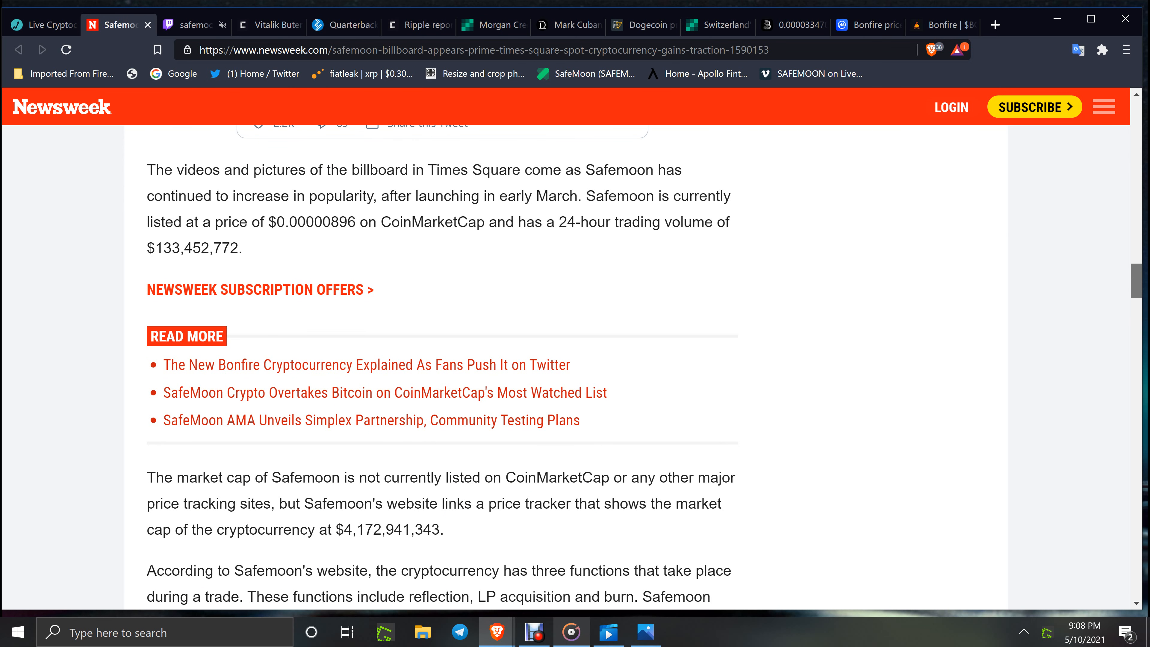
pyautogui.scroll(-3)
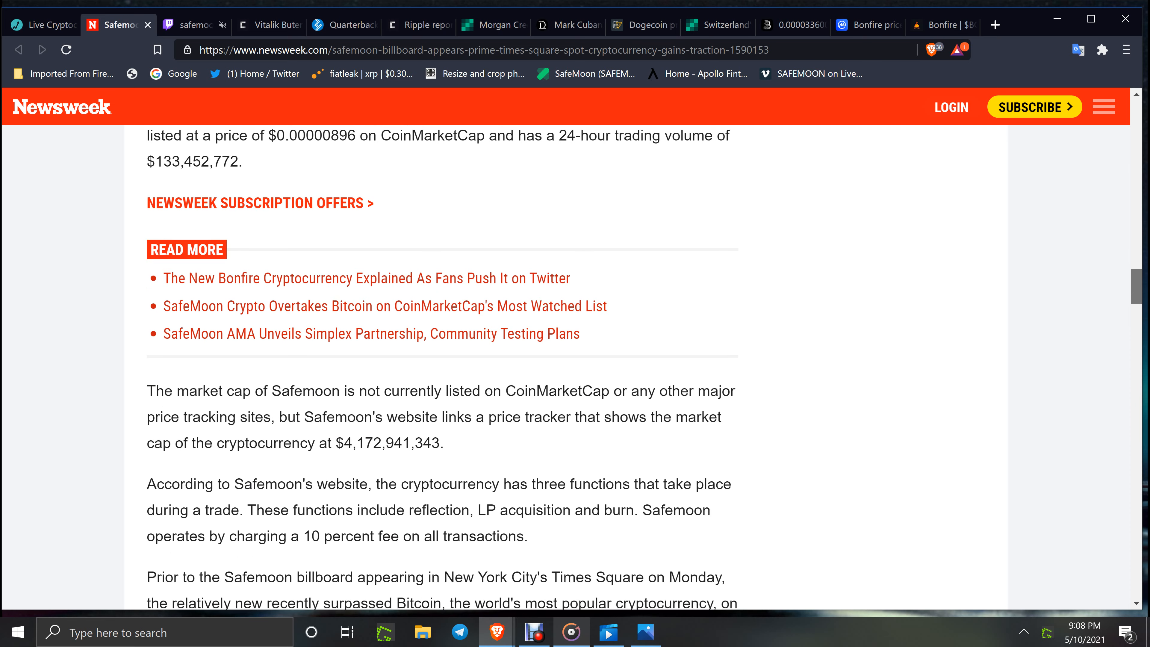
pyautogui.scroll(-3)
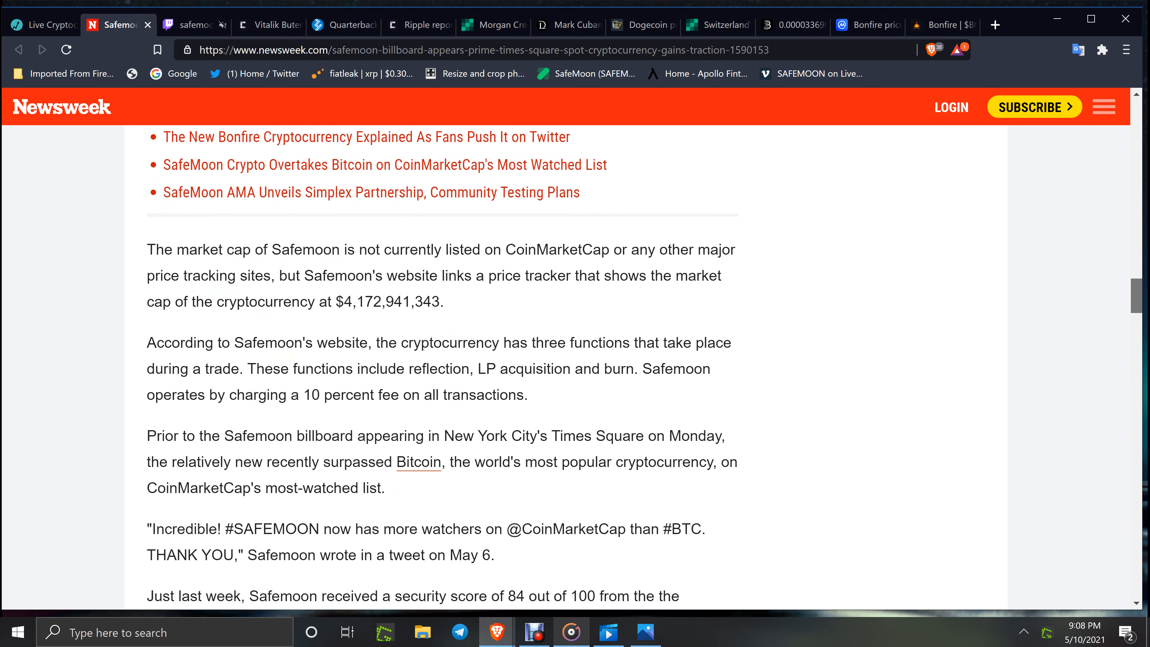
pyautogui.scroll(-3)
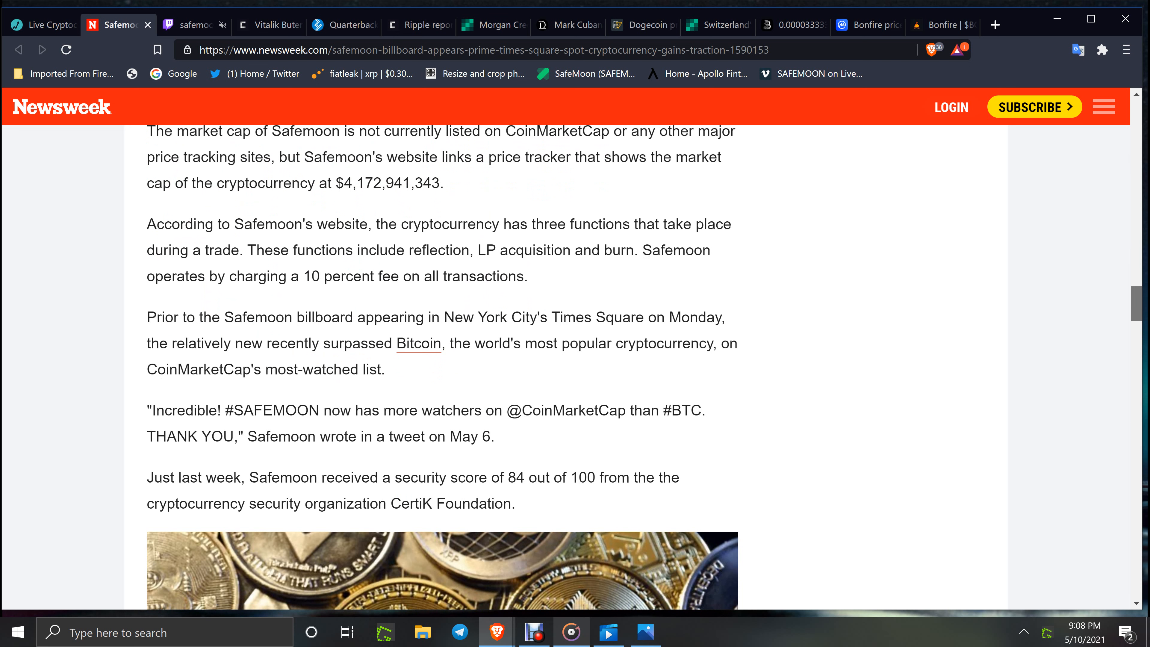
pyautogui.scroll(-3)
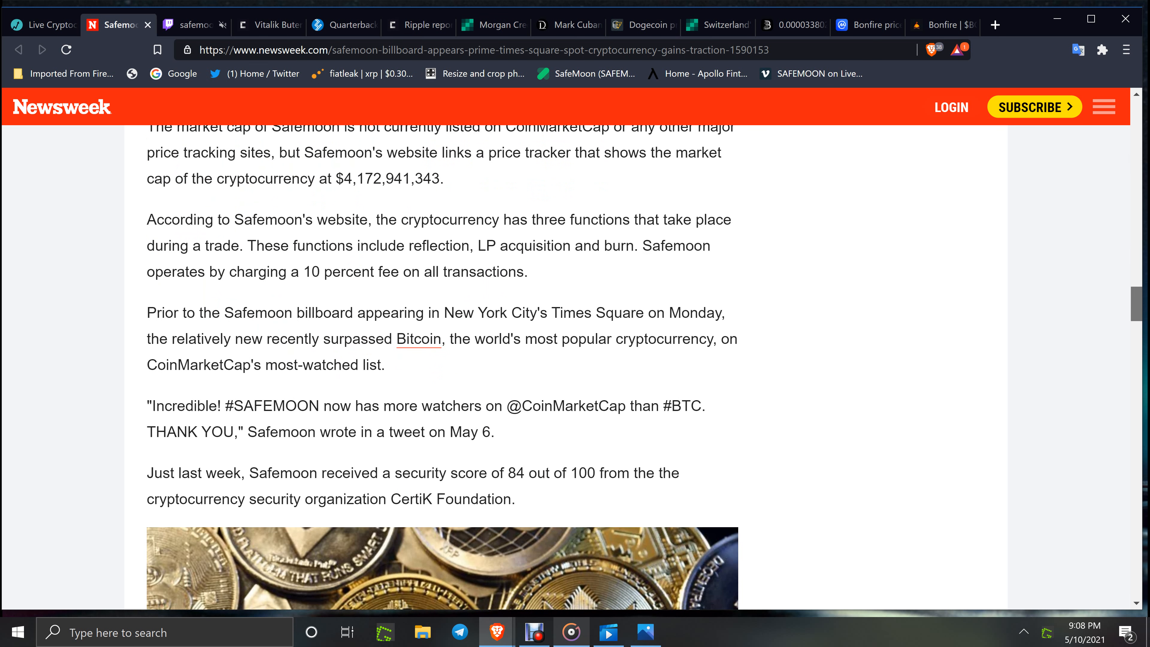
pyautogui.scroll(-3)
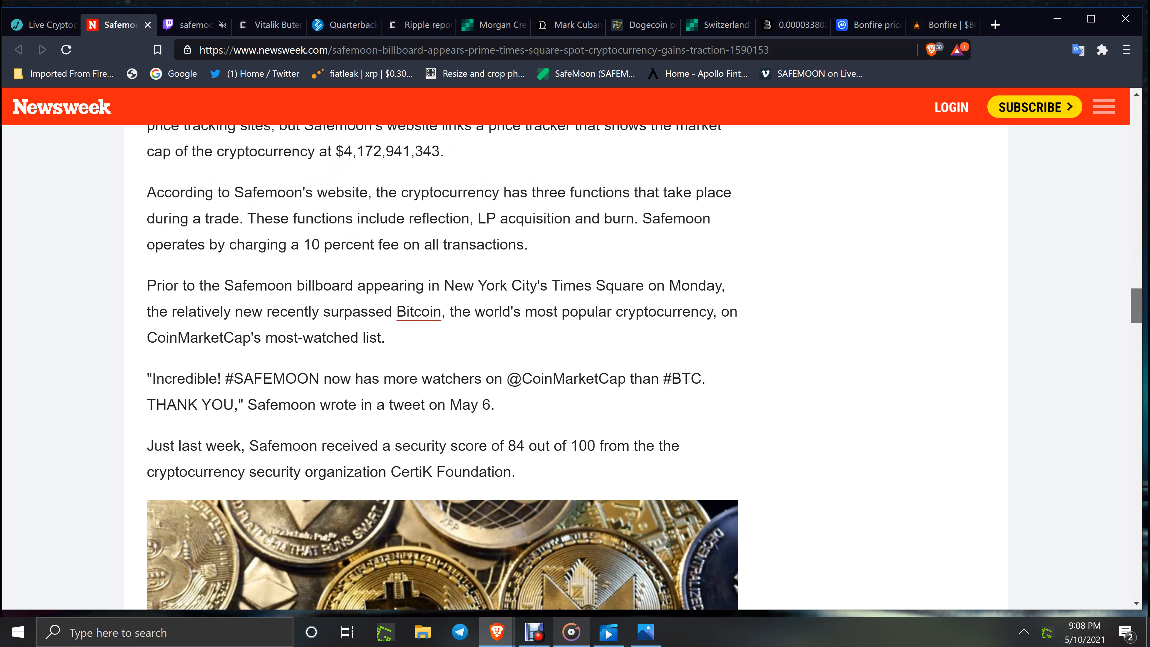
pyautogui.scroll(-3)
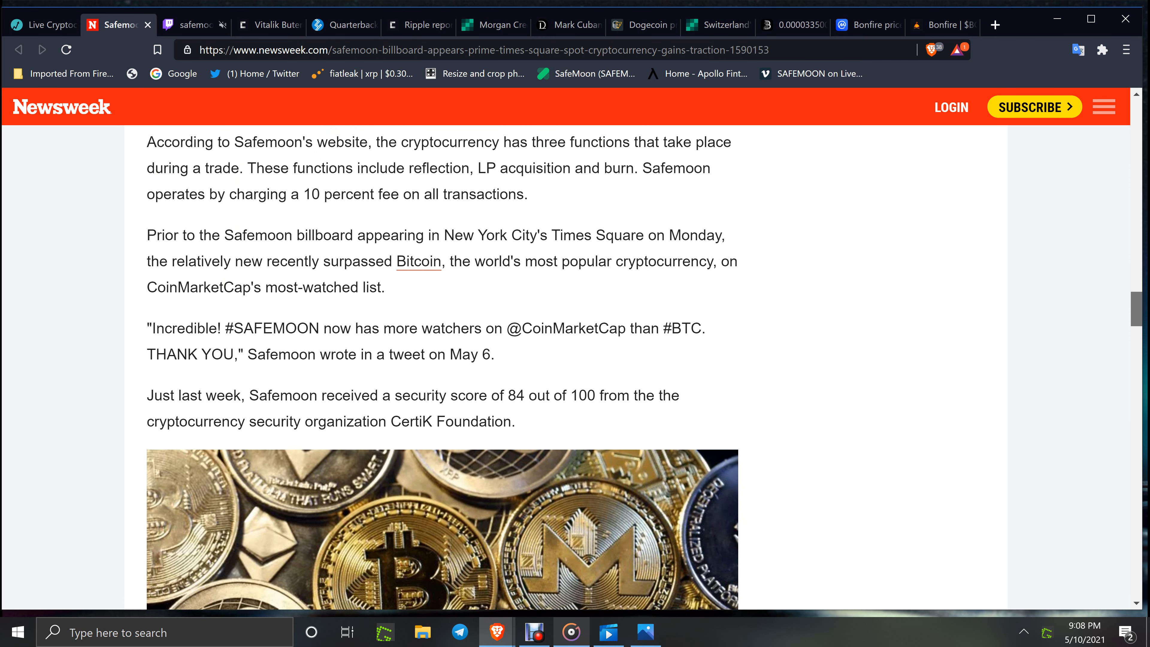
pyautogui.scroll(-3)
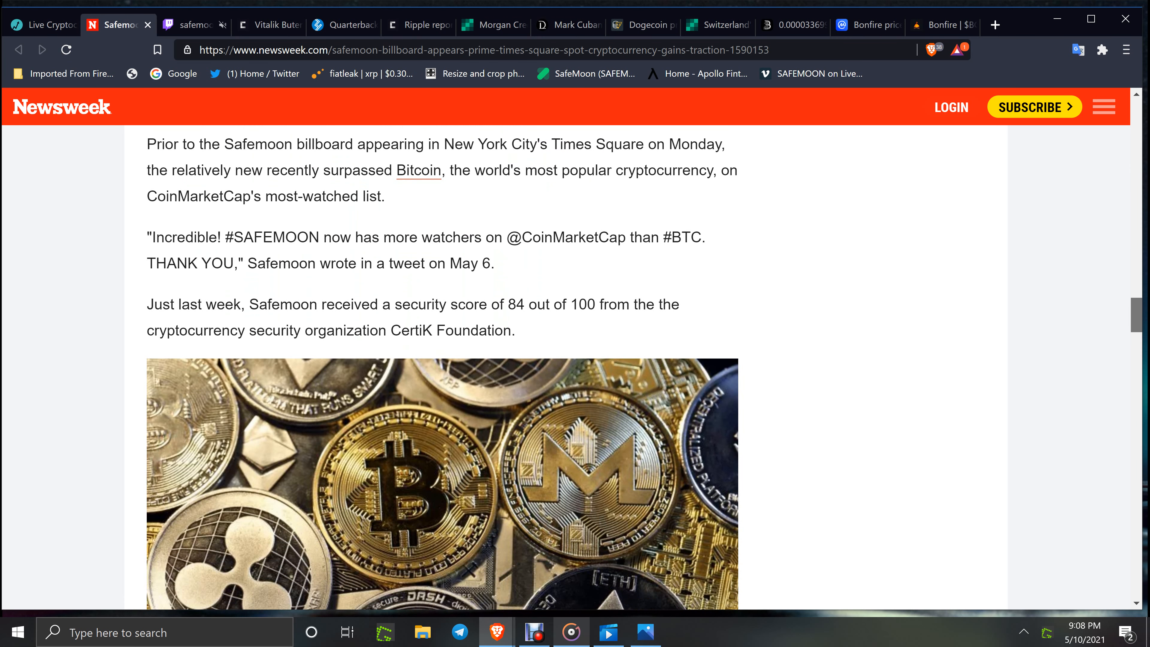
pyautogui.scroll(-3)
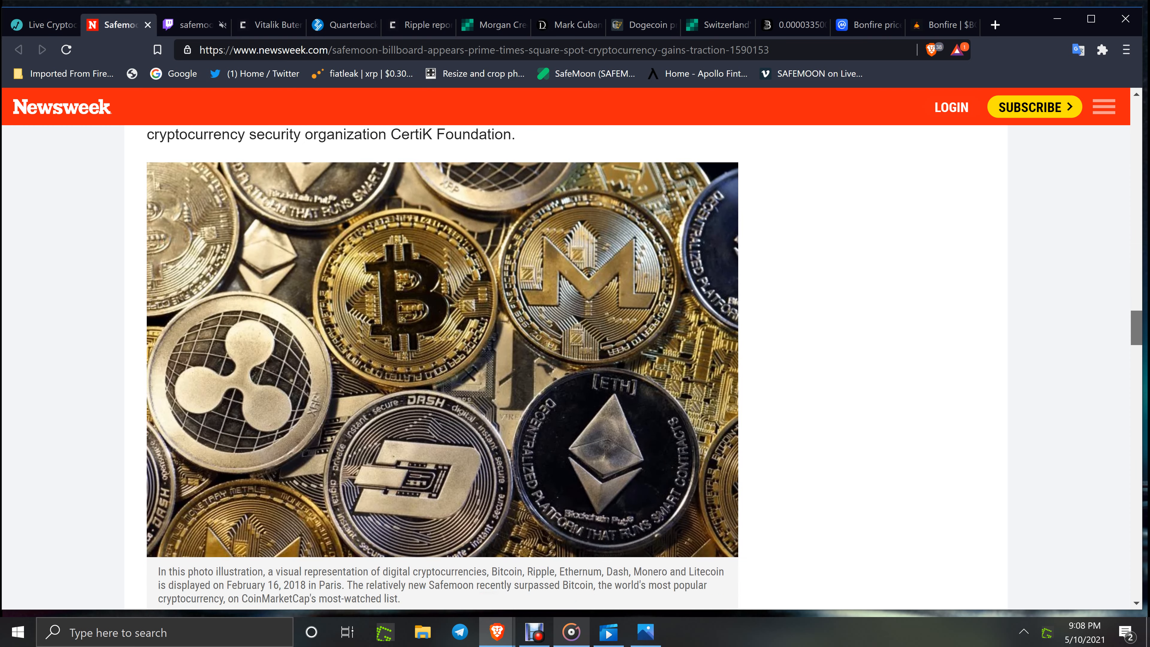
pyautogui.scroll(-3)
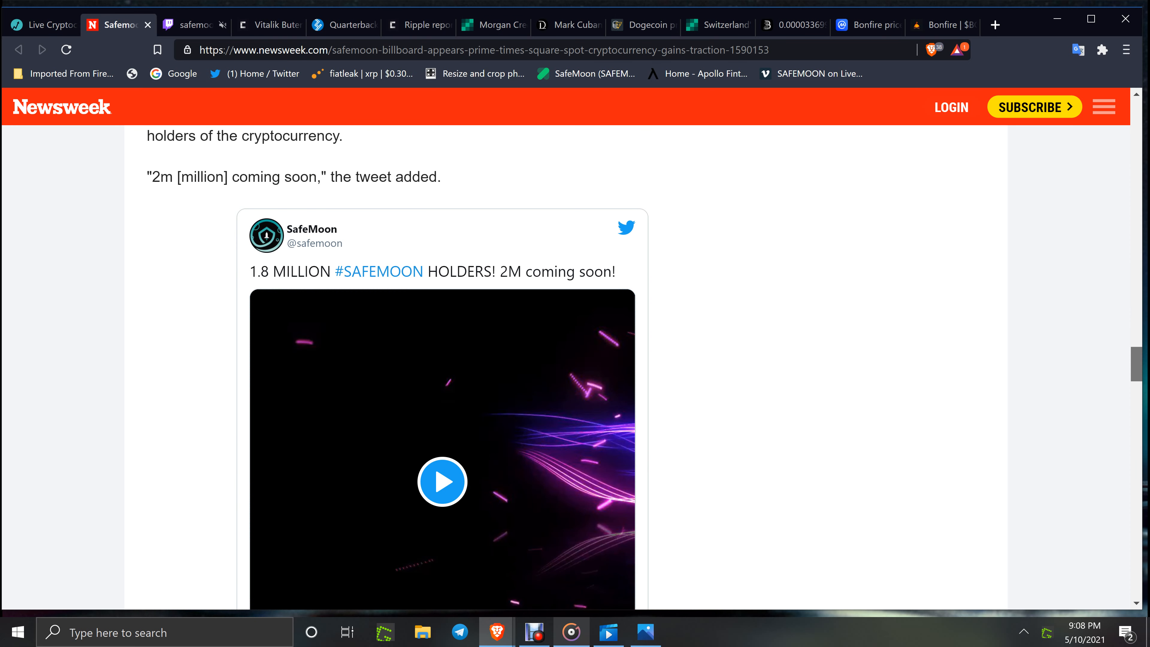
pyautogui.scroll(-3)
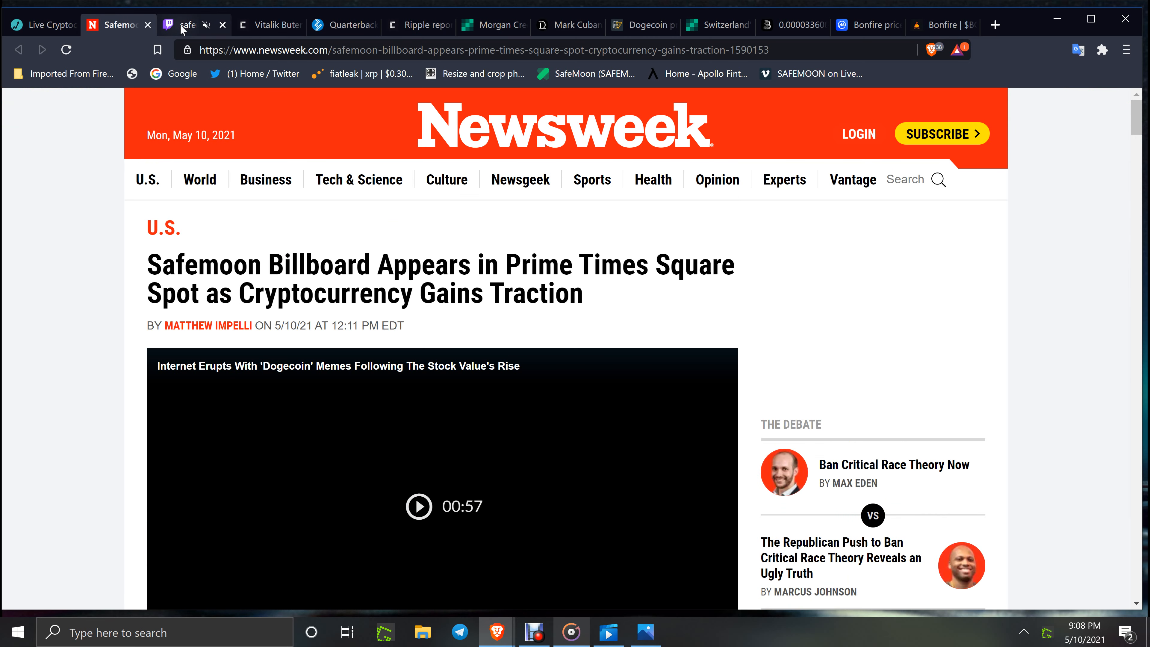
pyautogui.click(190, 24)
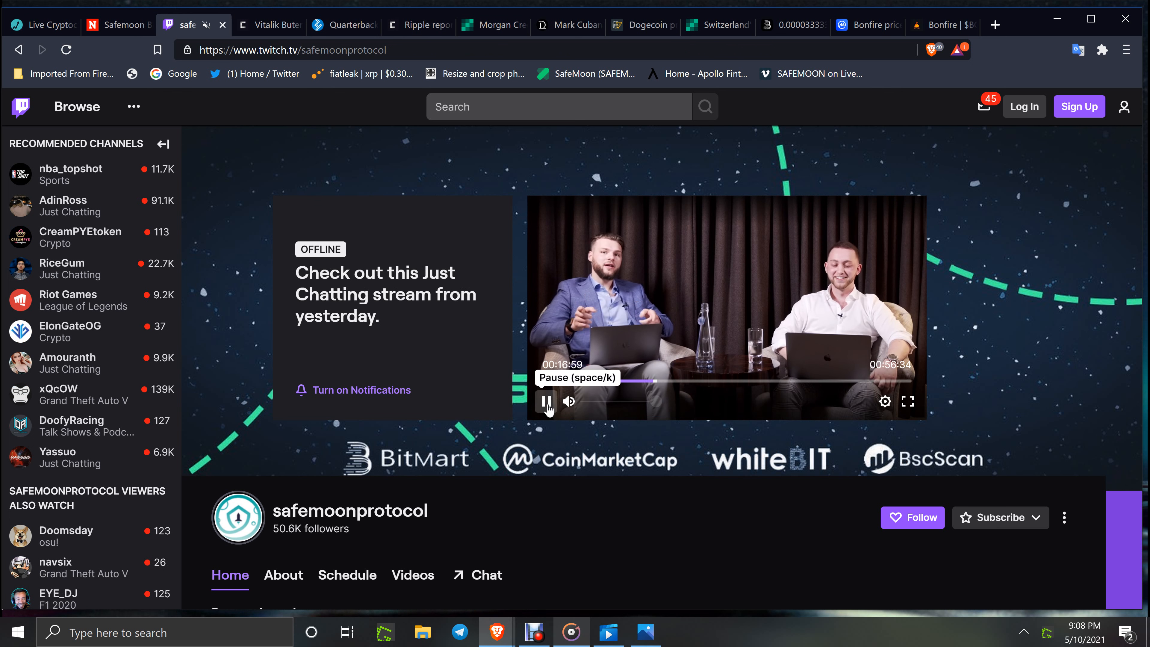
# Step: Pause the Twitch replay video, then switch to the CryptoSlate Vitalik Buterin SHIB article
pyautogui.click(545, 402)
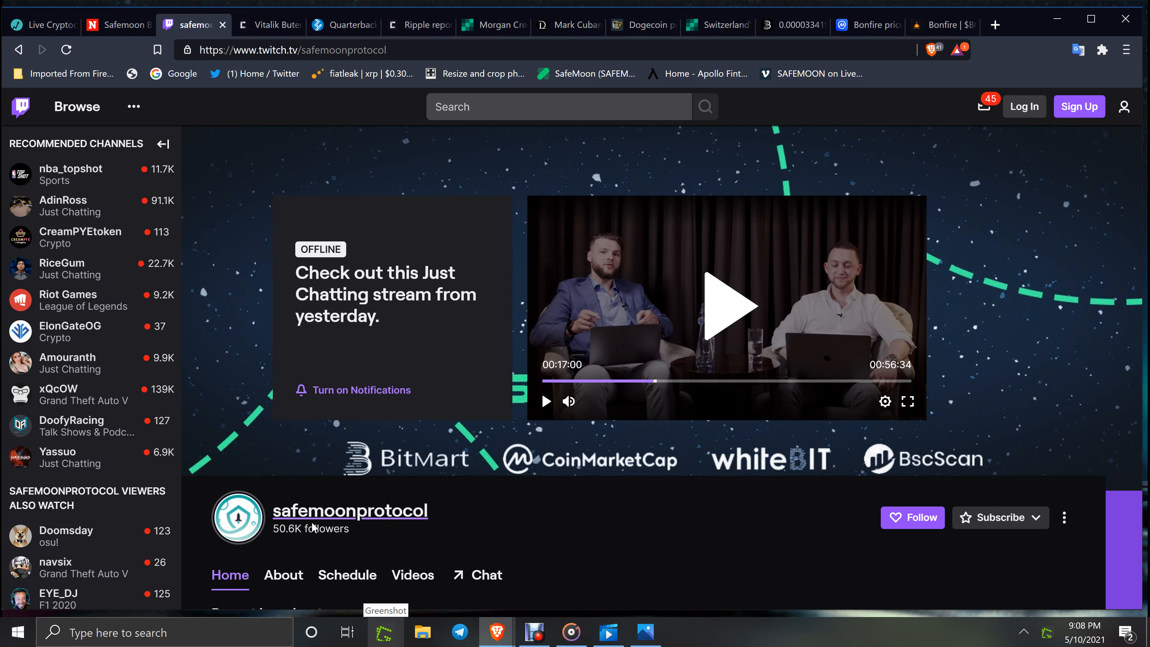
pyautogui.moveTo(382, 516)
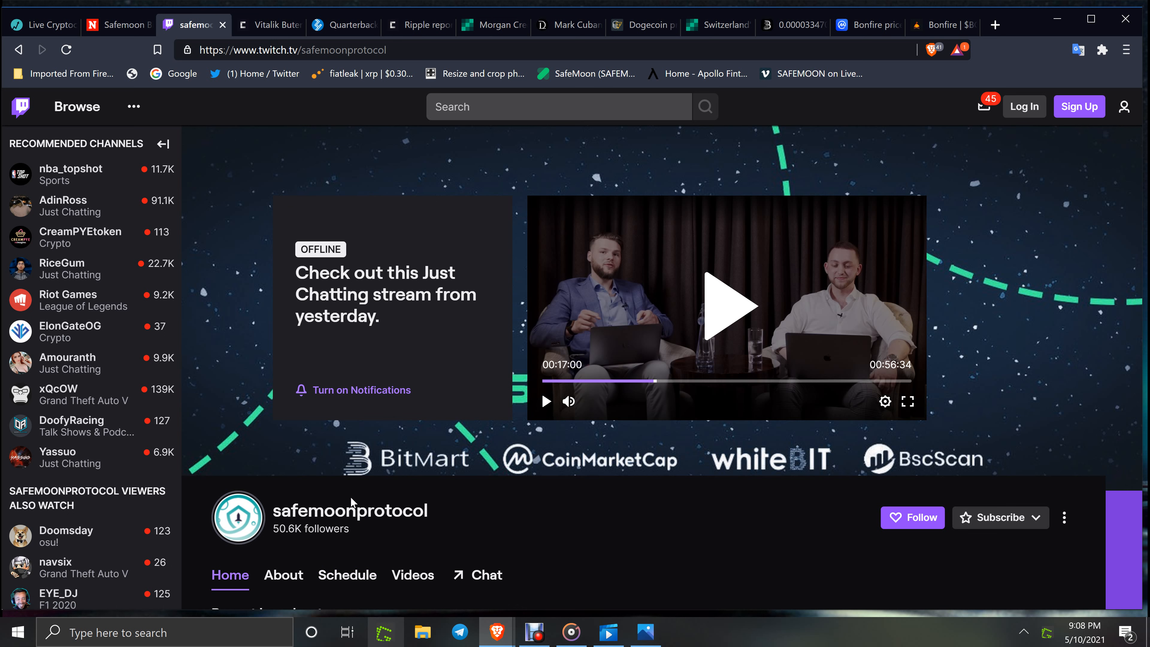
pyautogui.moveTo(486, 168)
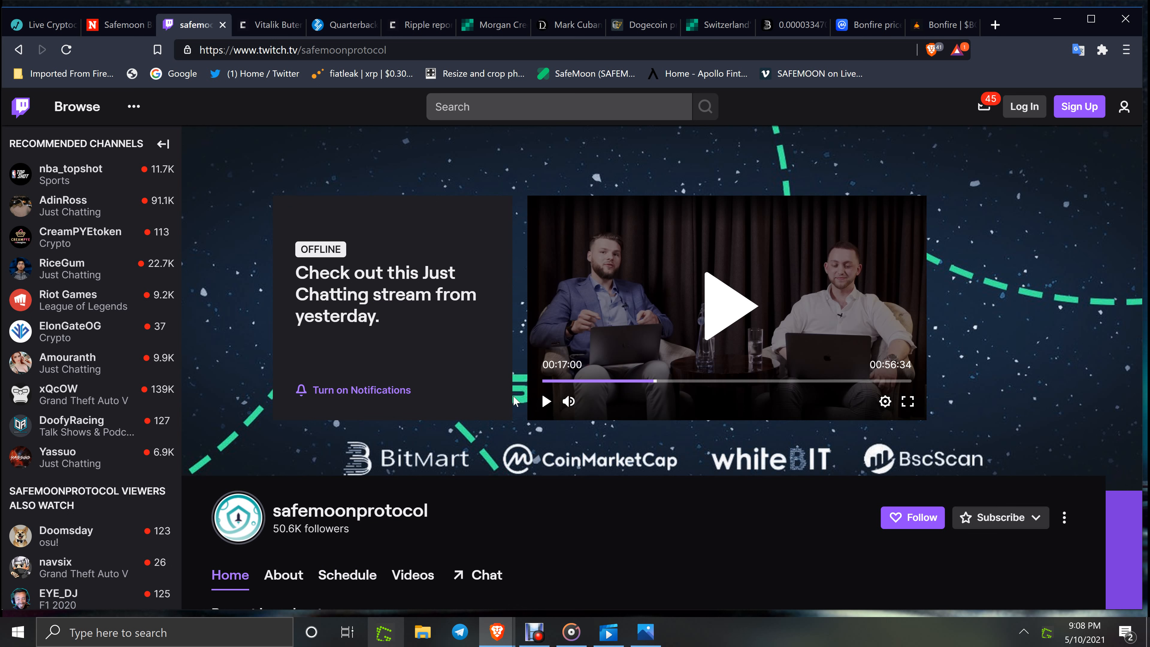
pyautogui.moveTo(287, 100)
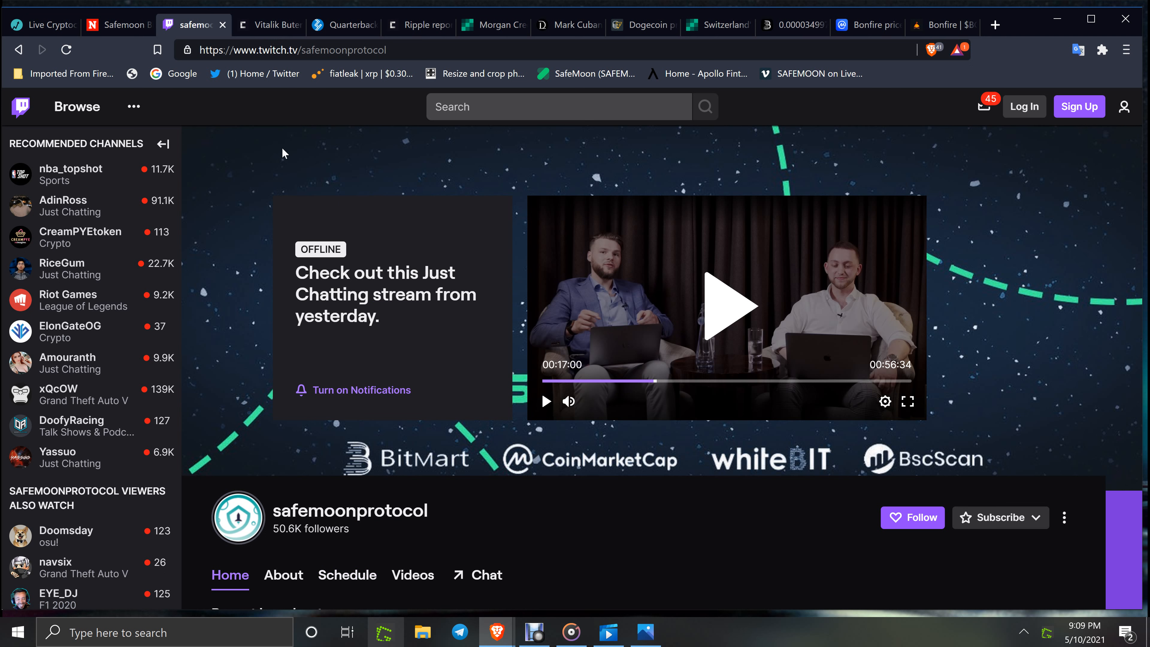
pyautogui.moveTo(267, 25)
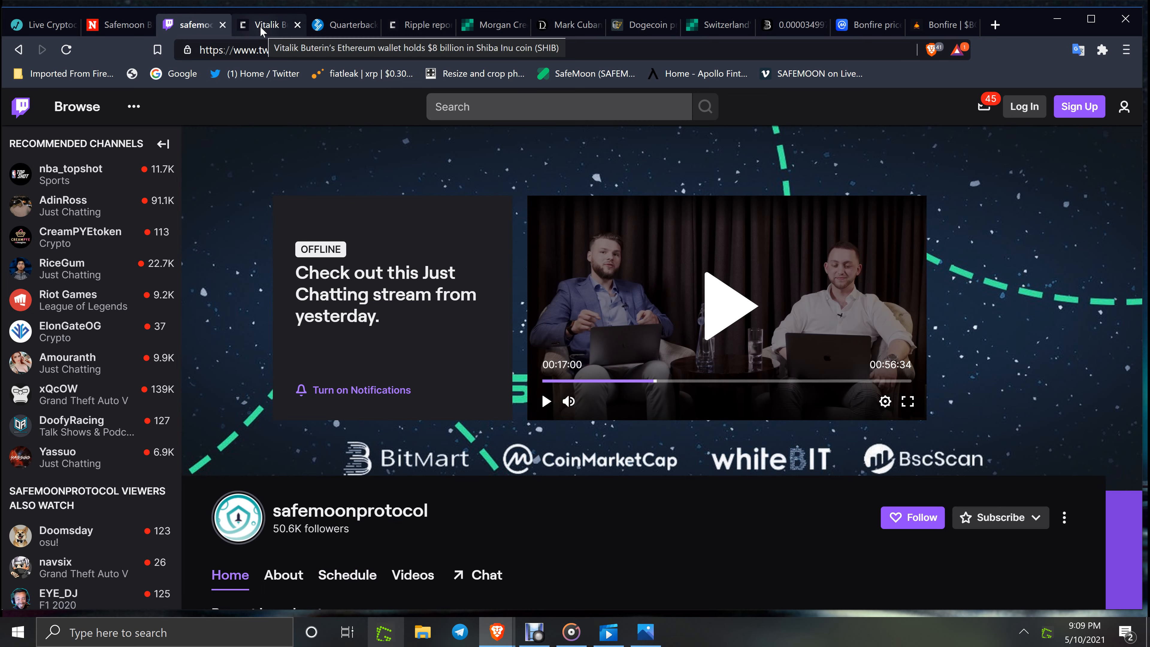
pyautogui.click(268, 25)
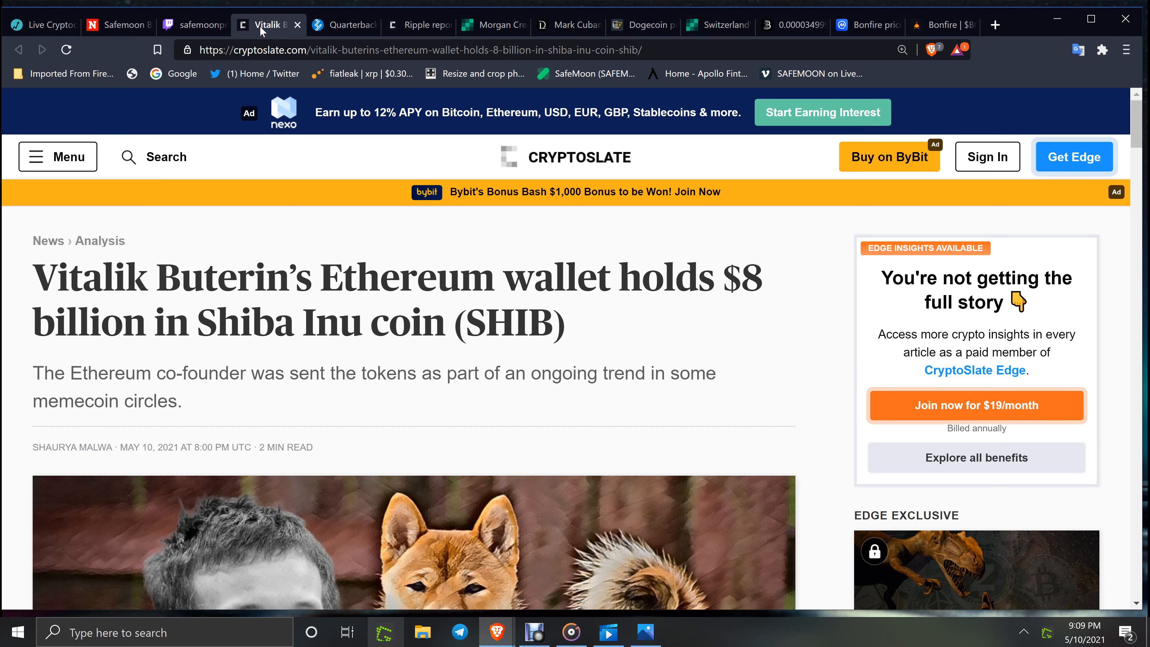
# Step: Scroll through the Vitalik Buterin Shiba Inu holdings article
pyautogui.scroll(-3)
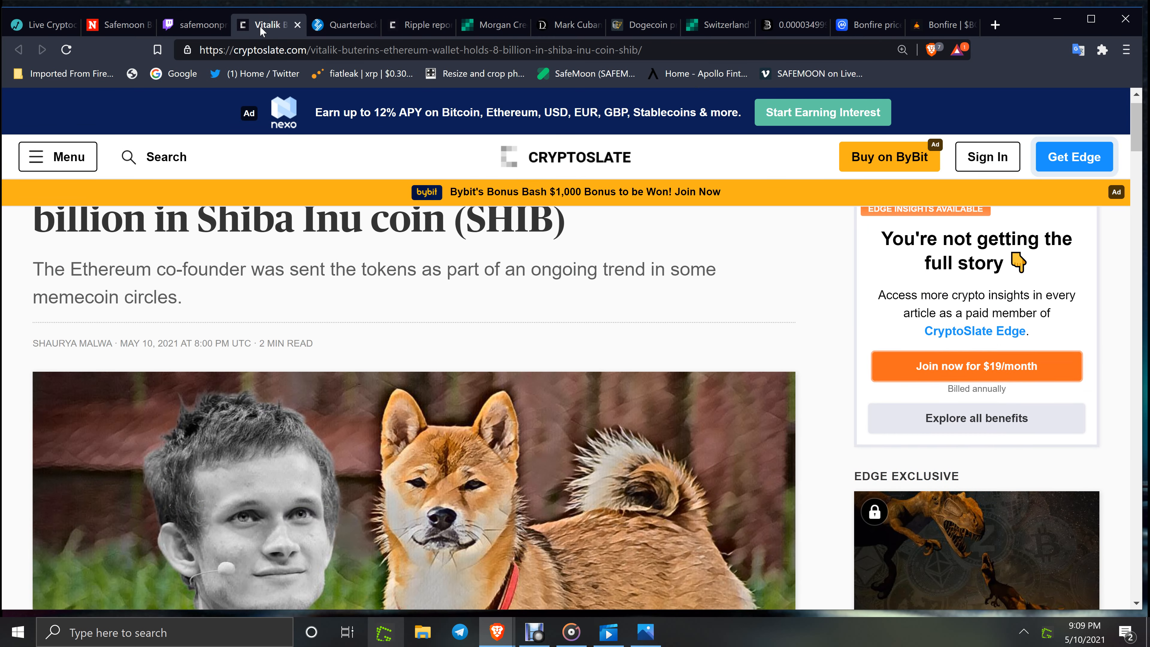
pyautogui.scroll(3)
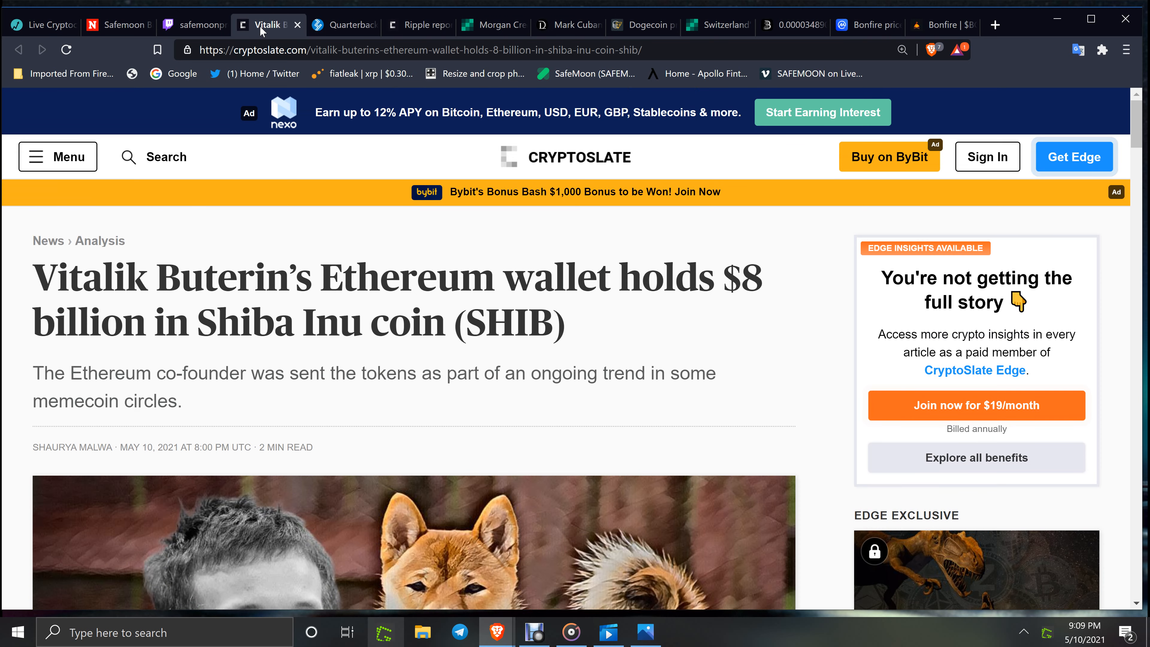
pyautogui.scroll(-3)
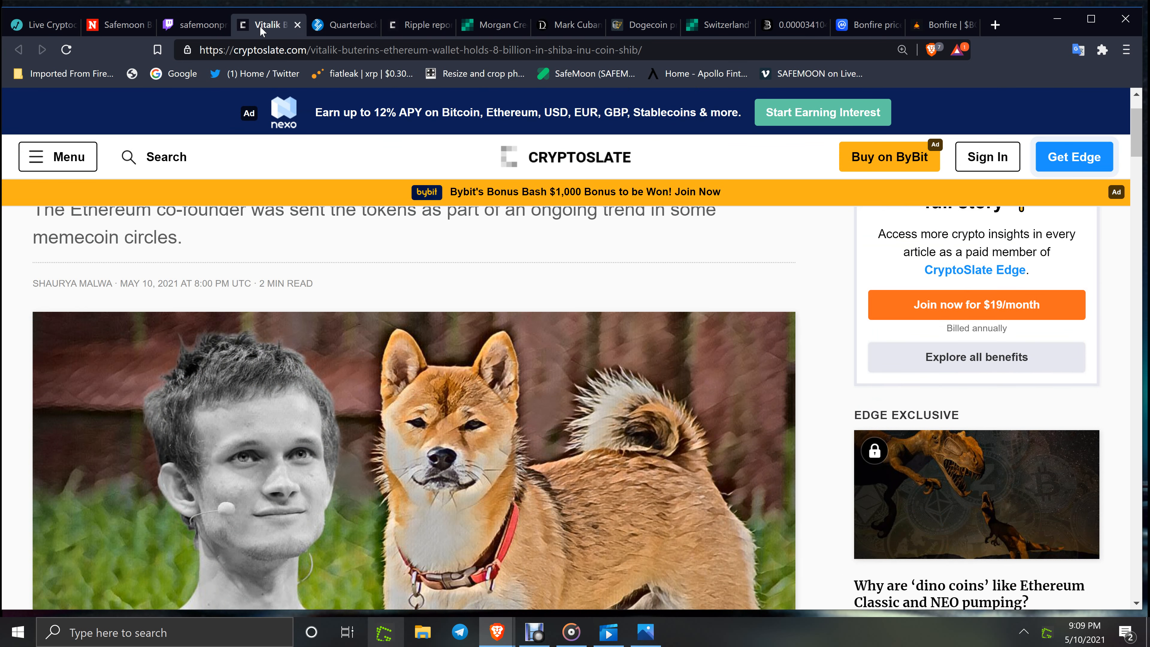
pyautogui.scroll(-3)
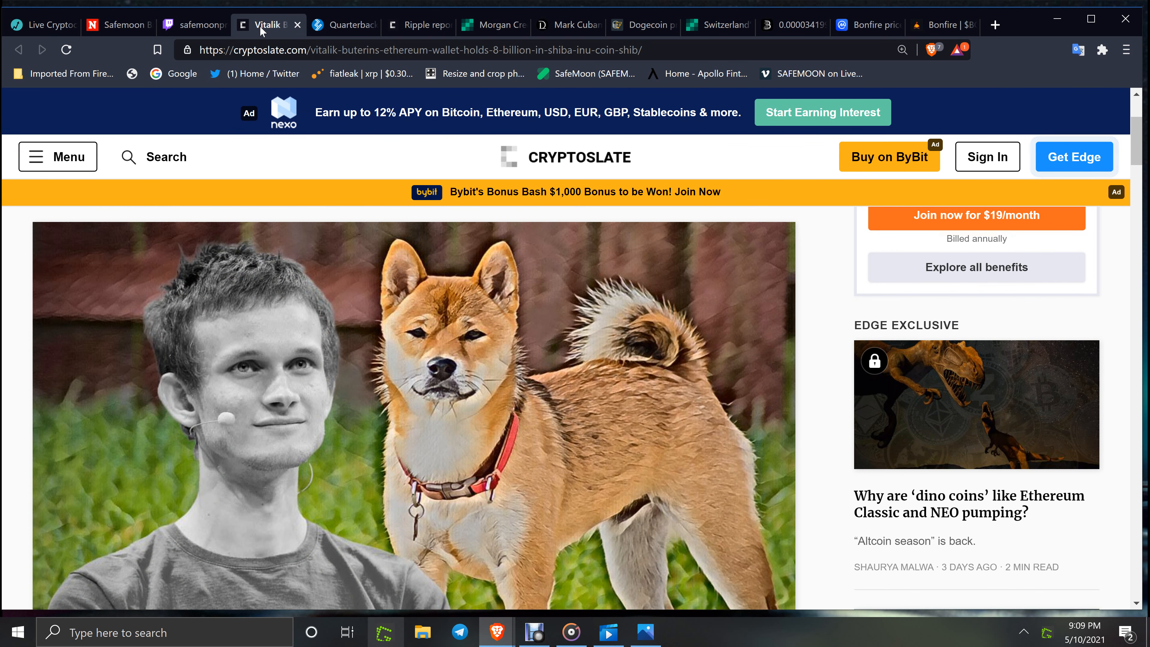
pyautogui.scroll(-3)
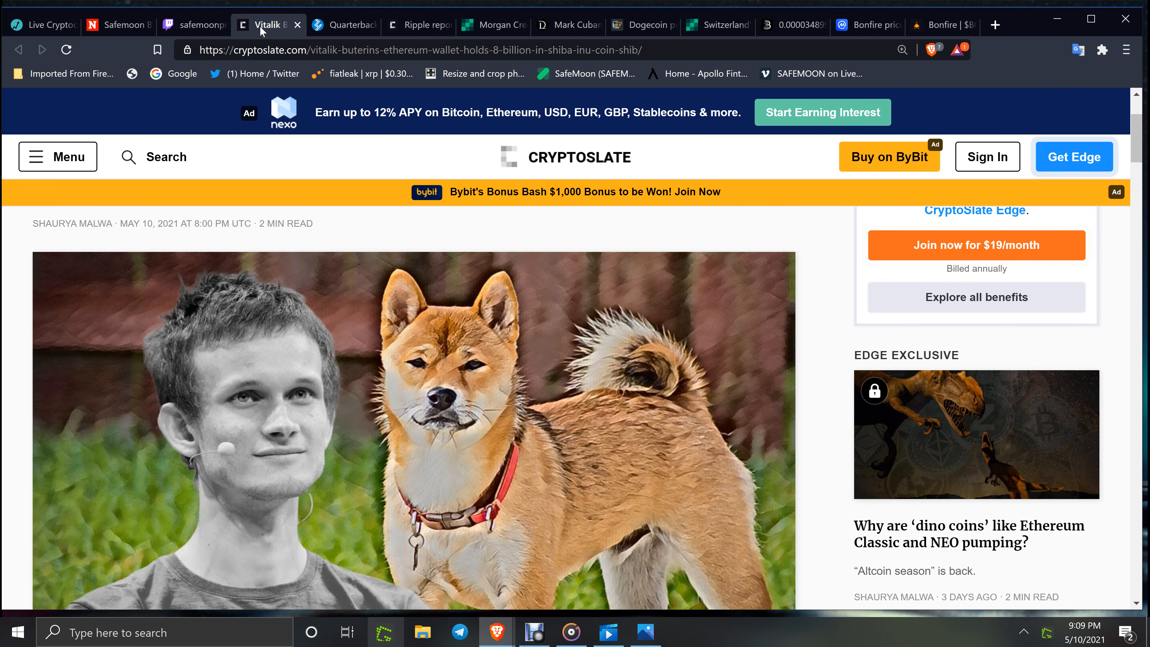
# Step: Glance at the ZyCrypto Tom Brady Bitcoin story, then switch to the Ripple XRP whale article
pyautogui.click(343, 25)
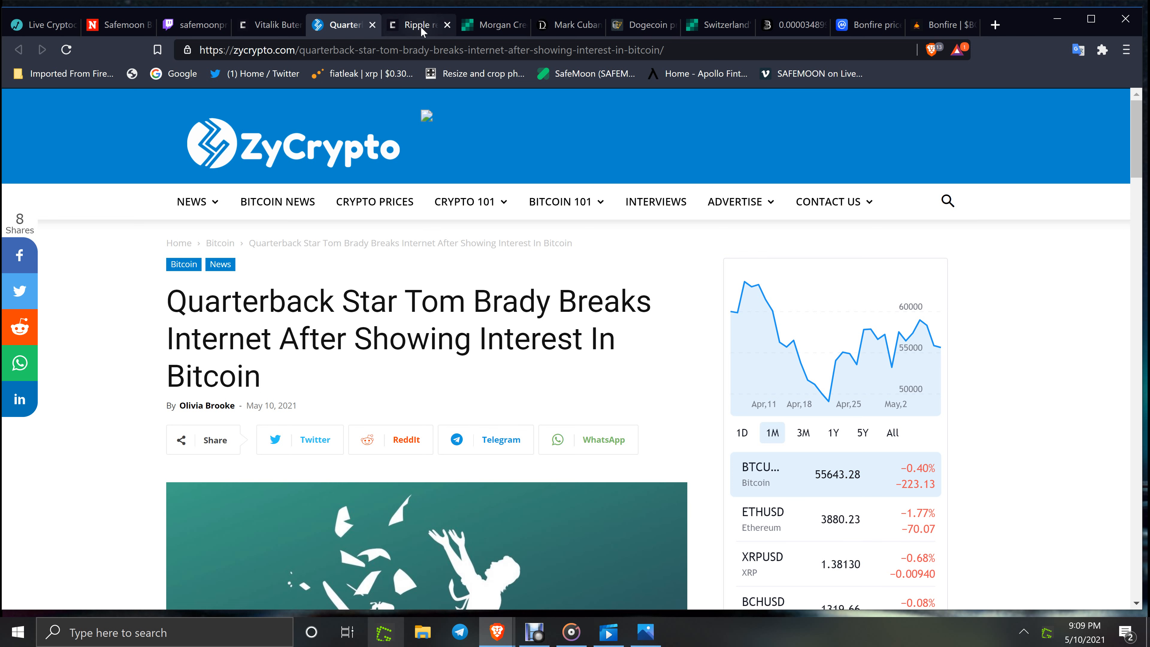
pyautogui.click(418, 24)
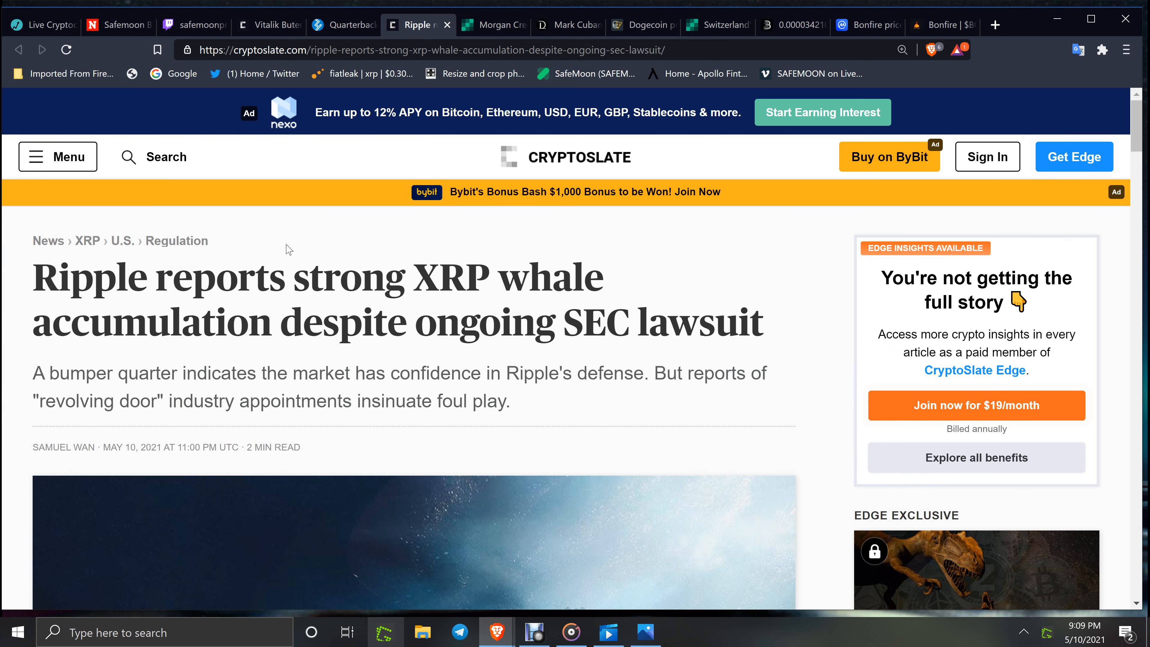
pyautogui.moveTo(292, 258)
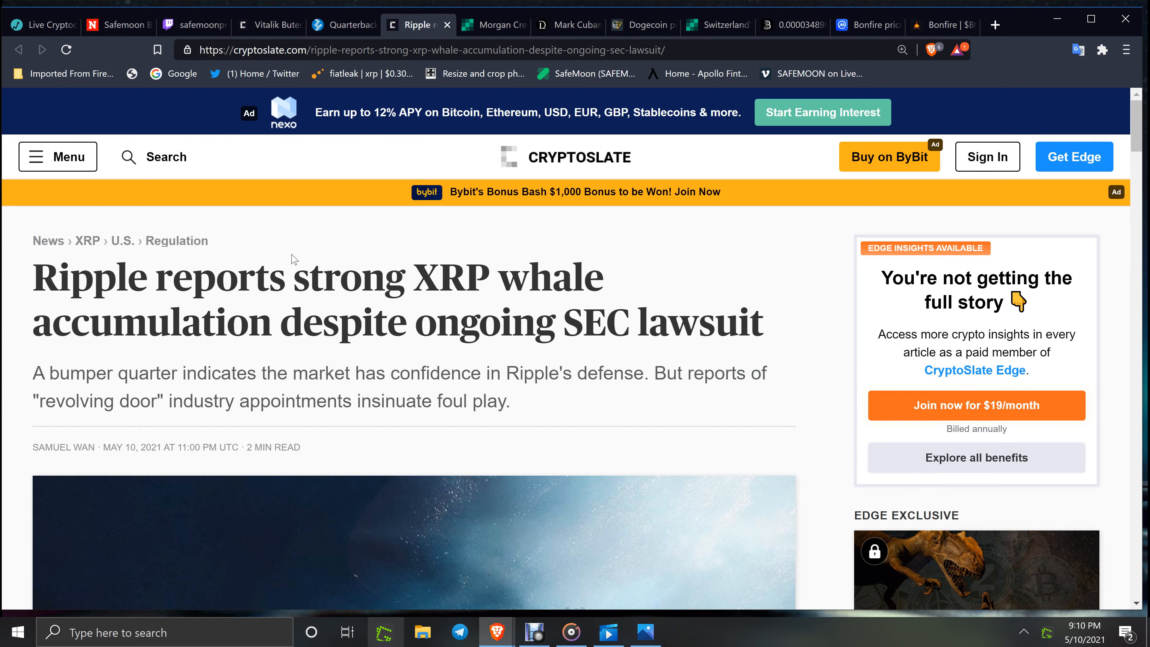
pyautogui.moveTo(491, 24)
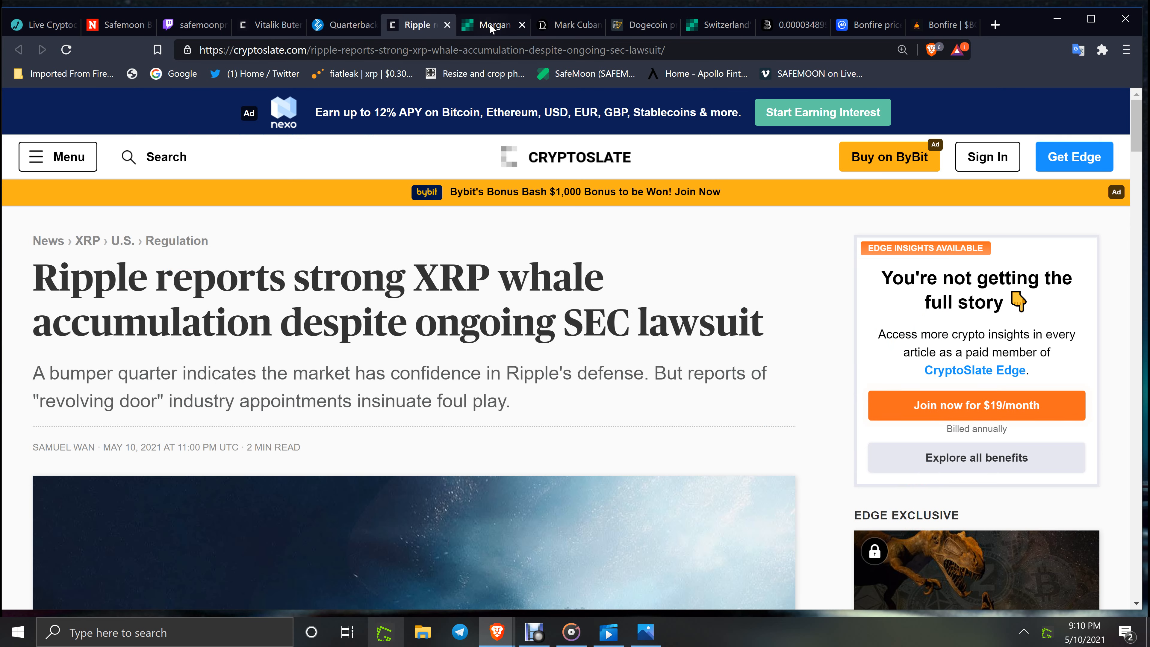
# Step: View the Bitcoin.com Mark Yusko $250K story, then switch to The Daily HODL Mark Cuban Ethereum article
pyautogui.click(493, 24)
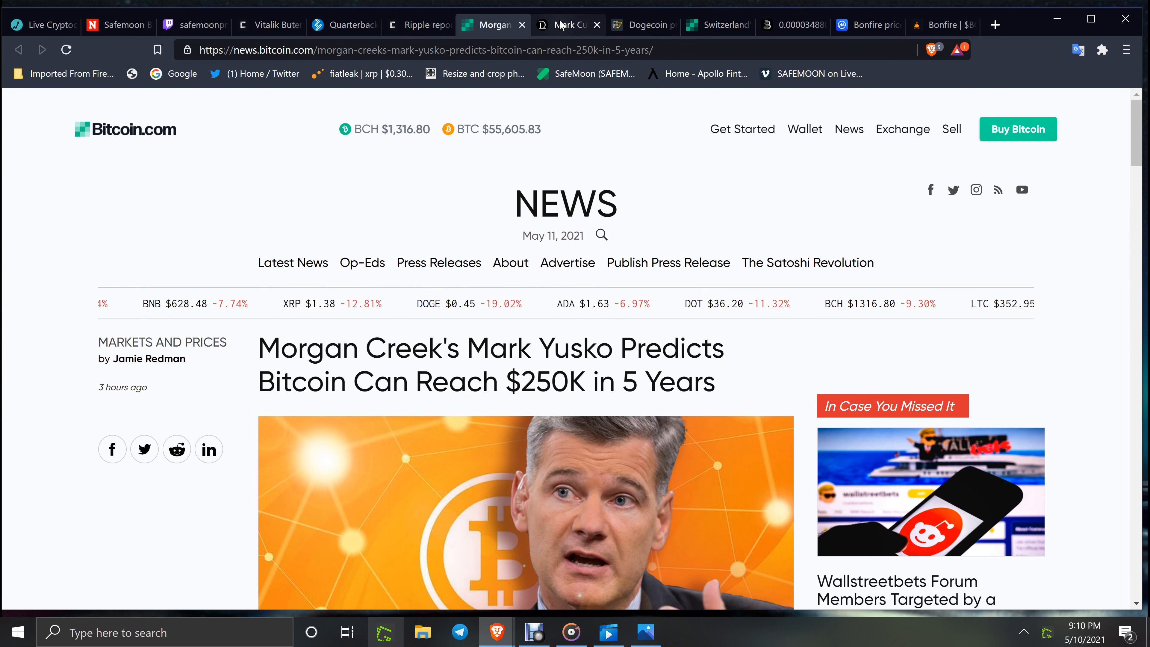
pyautogui.click(566, 24)
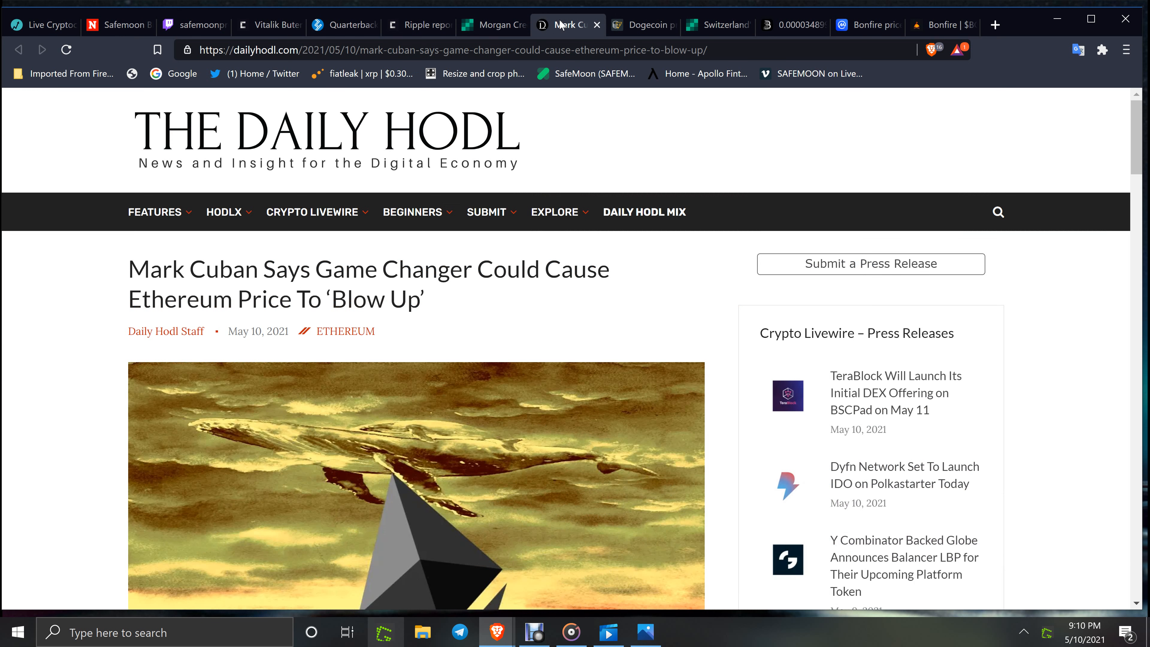
# Step: Read the Mark Cuban Ethereum article down to his tweet quote and return toward the top
pyautogui.scroll(-3)
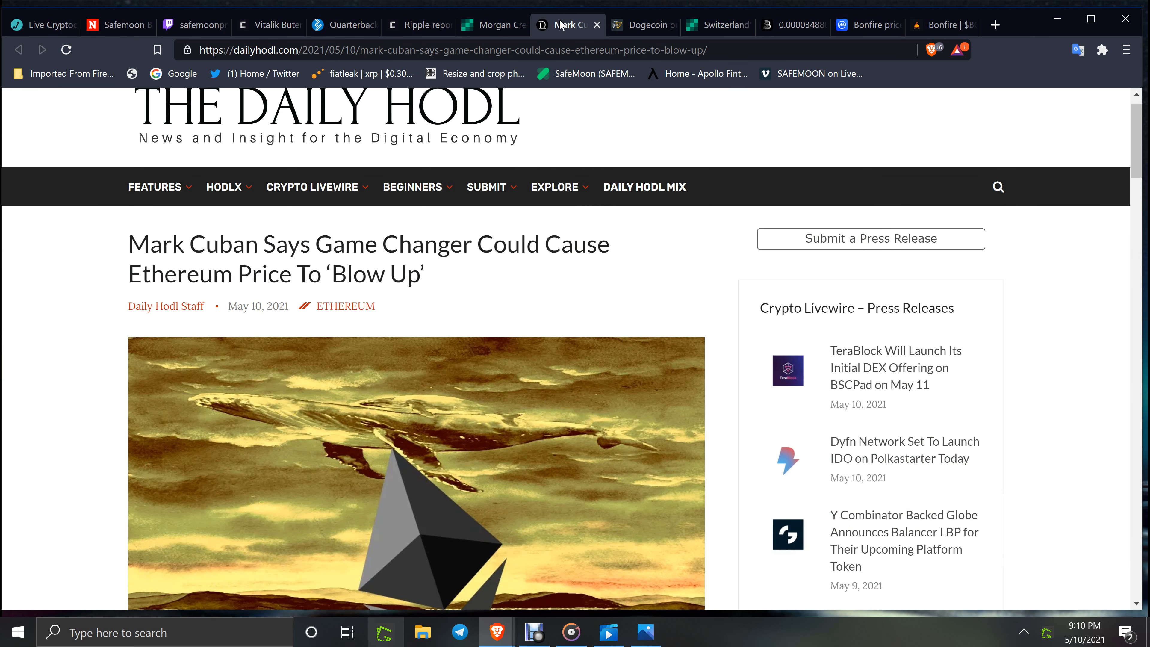
pyautogui.scroll(-3)
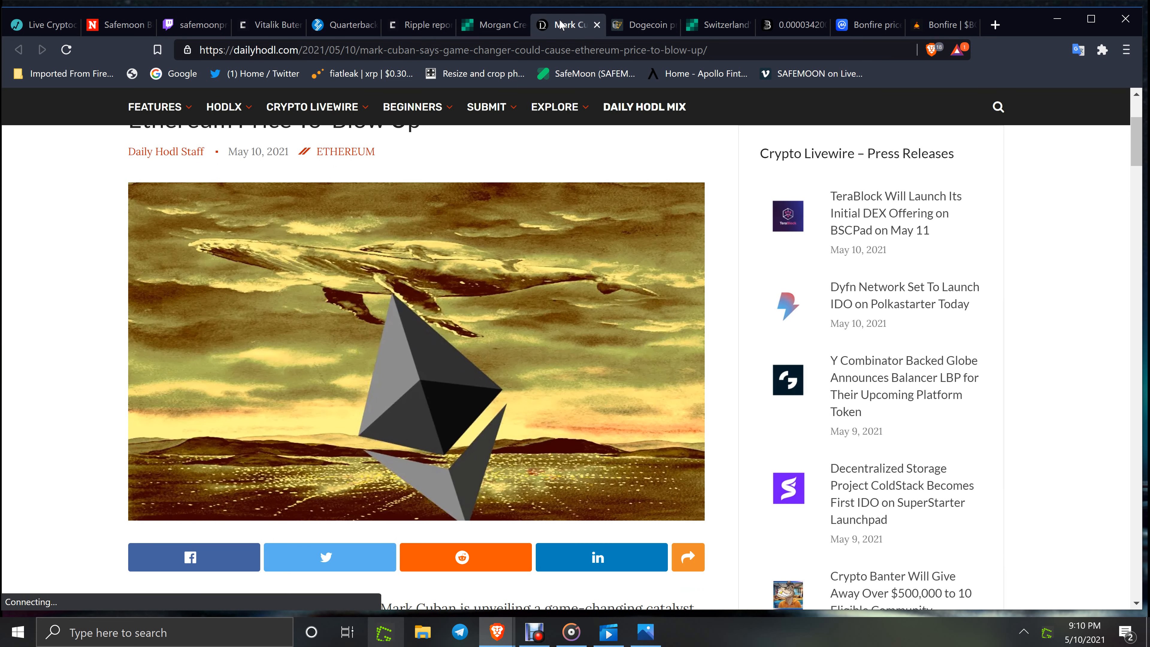
pyautogui.scroll(-3)
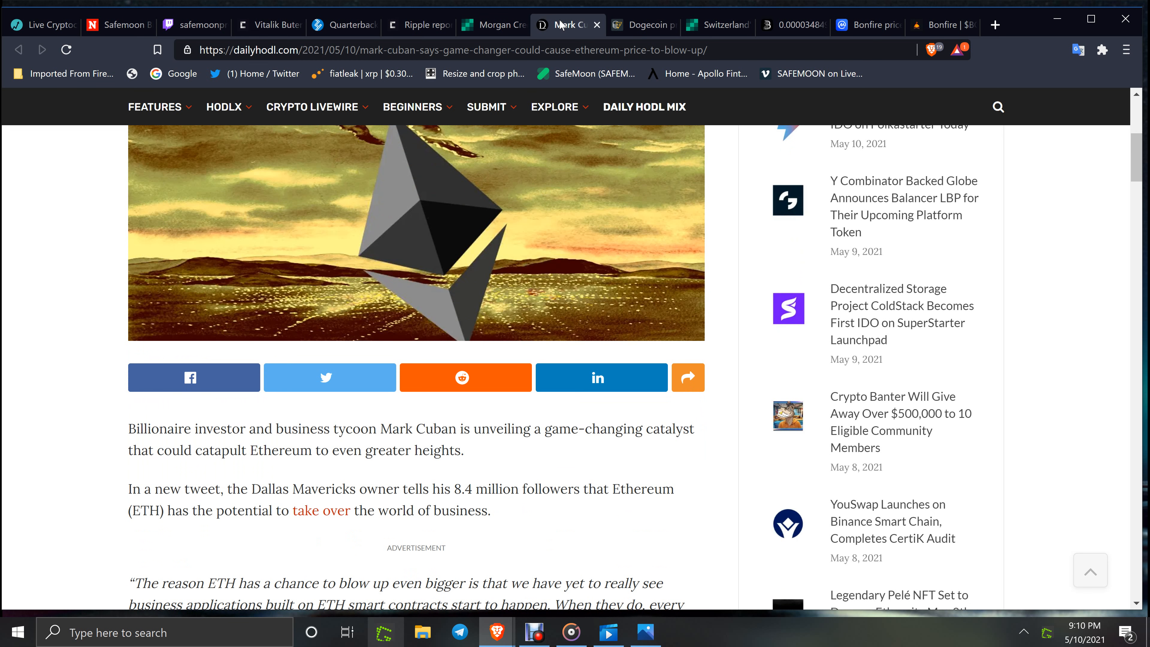
pyautogui.scroll(-3)
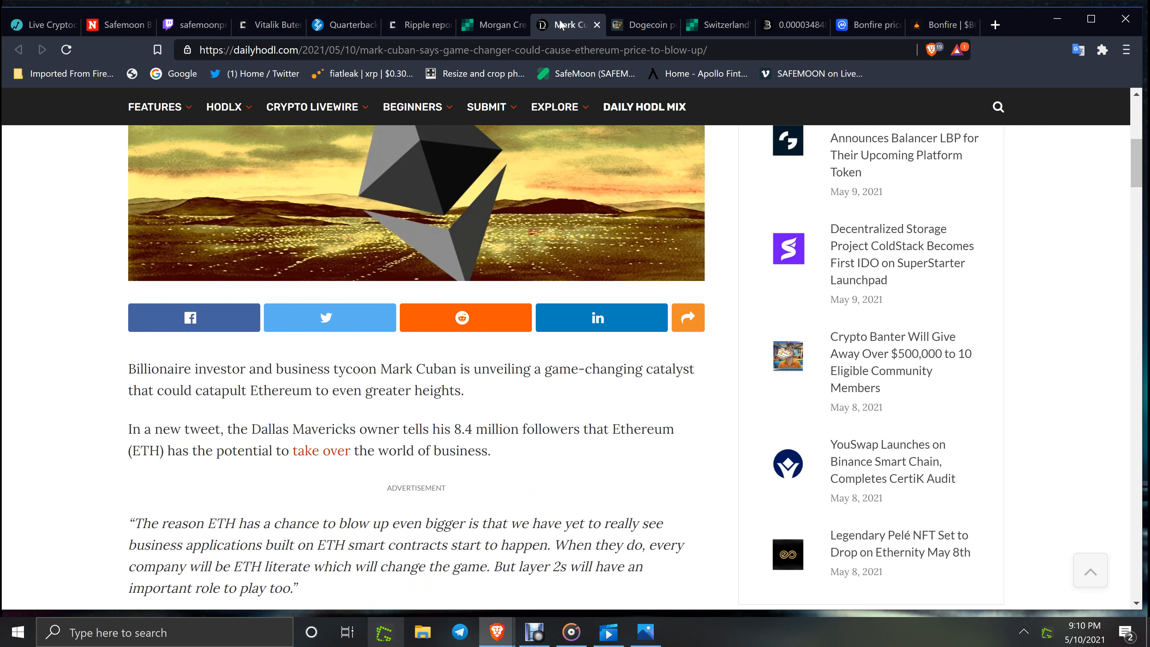
pyautogui.scroll(-3)
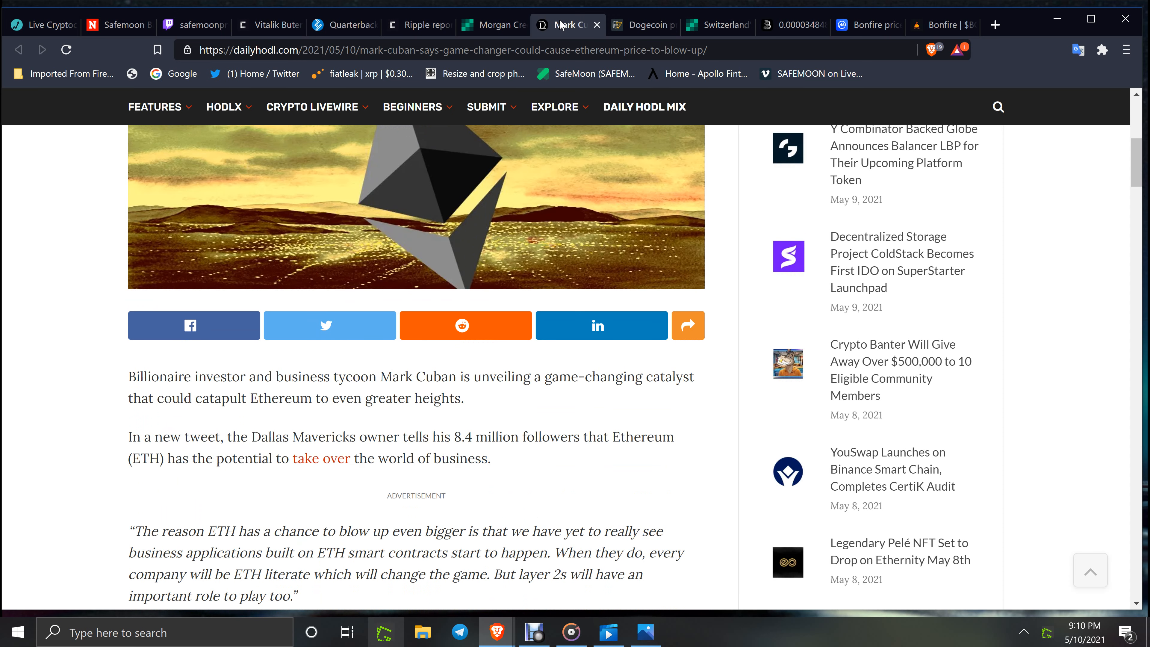
pyautogui.scroll(3)
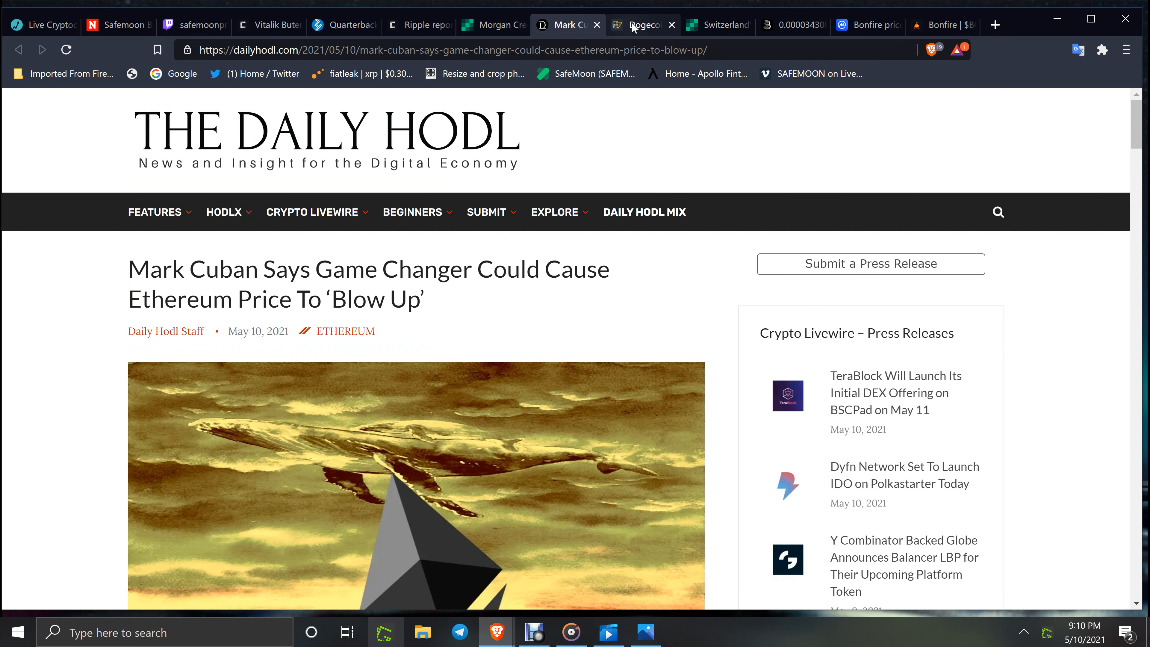
# Step: View the Cointelegraph Dogecoin dump article and Live Coin Watch table, then switch to the UBS crypto services story
pyautogui.click(641, 24)
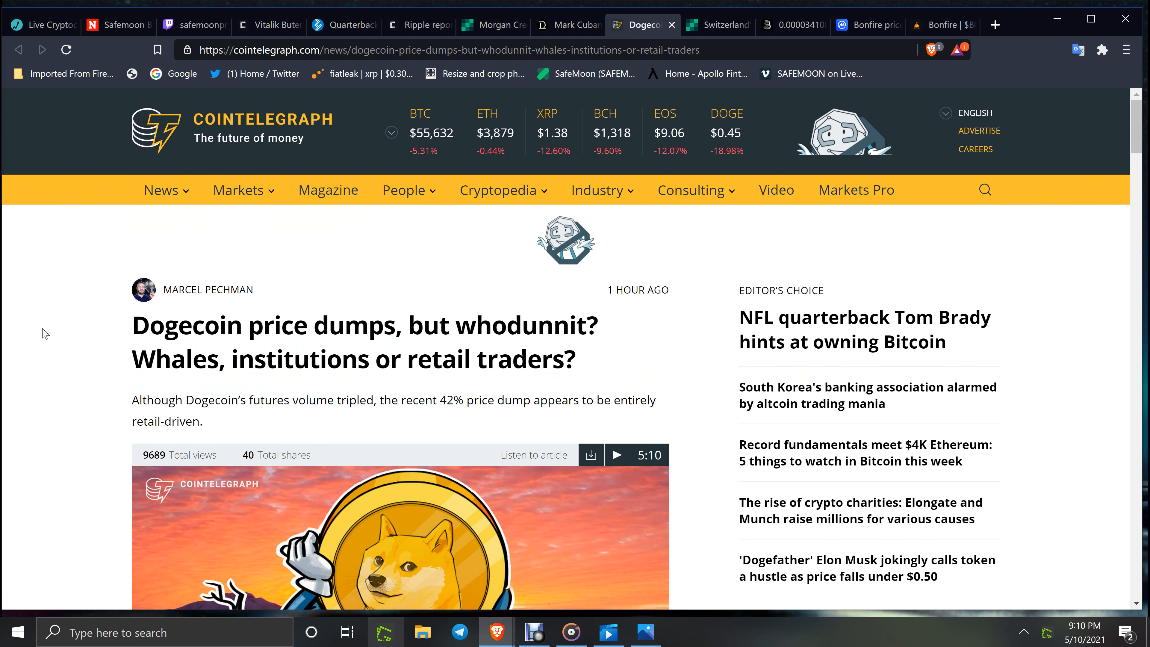
pyautogui.moveTo(72, 421)
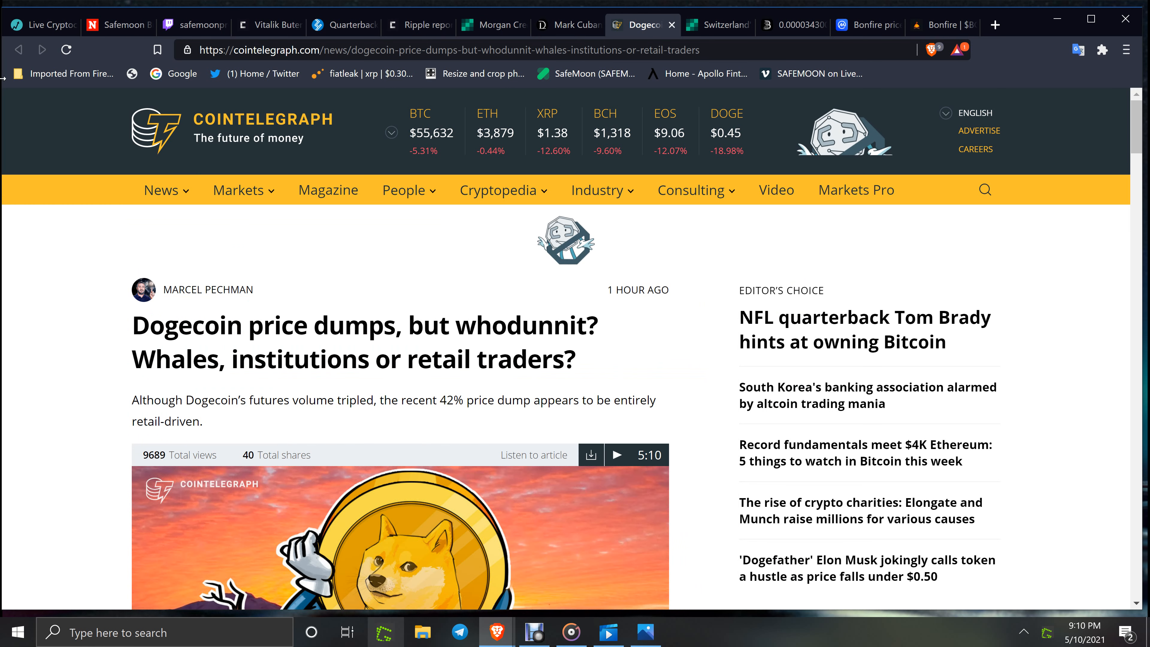
pyautogui.click(40, 24)
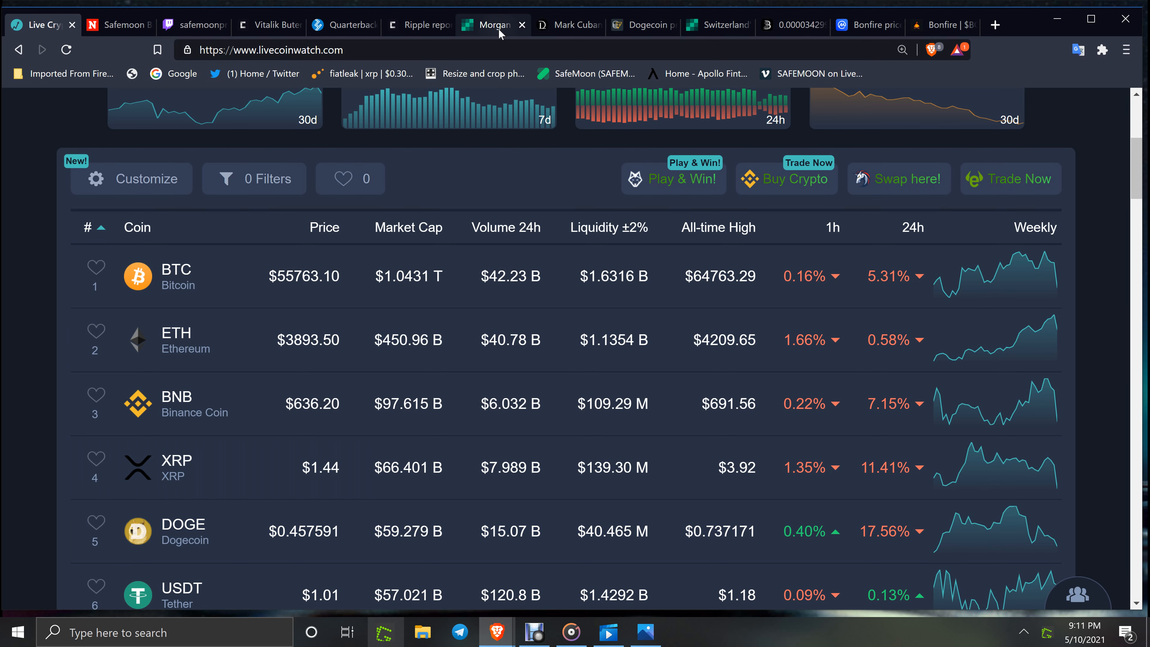
pyautogui.click(634, 25)
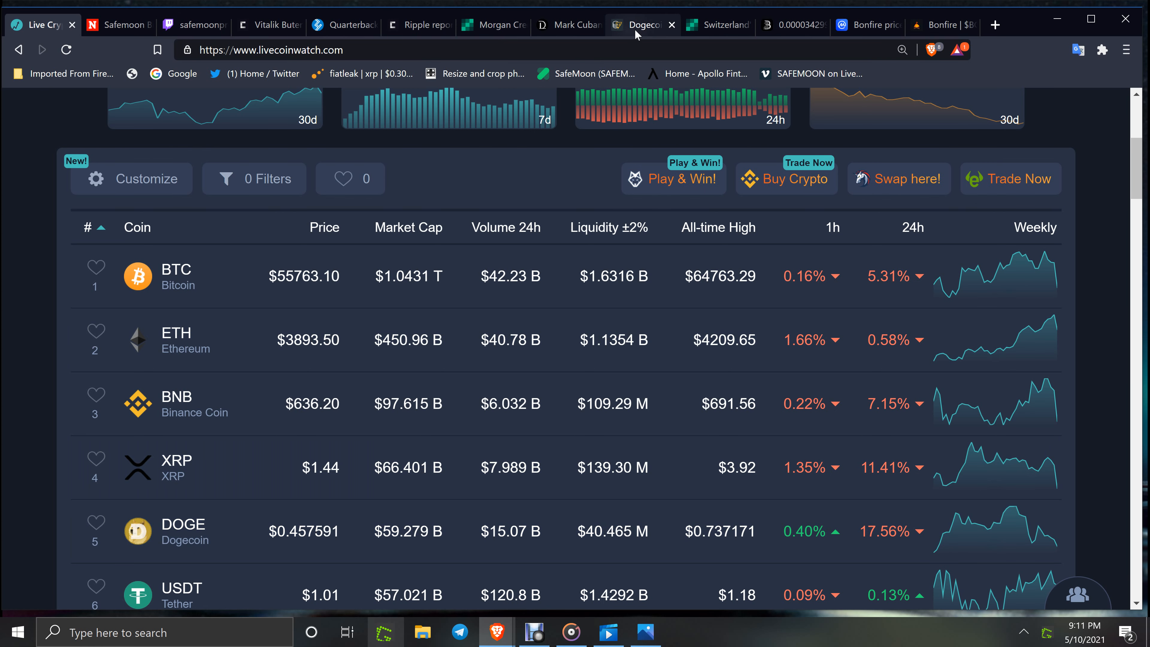
pyautogui.click(715, 24)
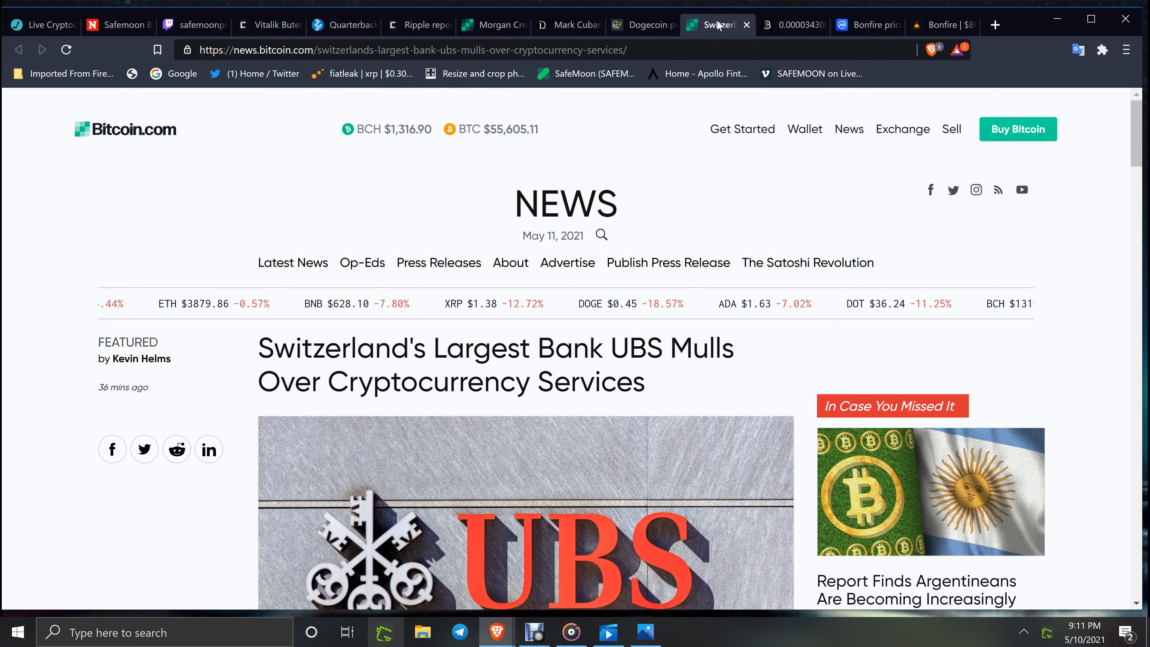
# Step: Scroll the UBS story, then switch to BitMart's SHIB/USDT trading chart with order book
pyautogui.scroll(-3)
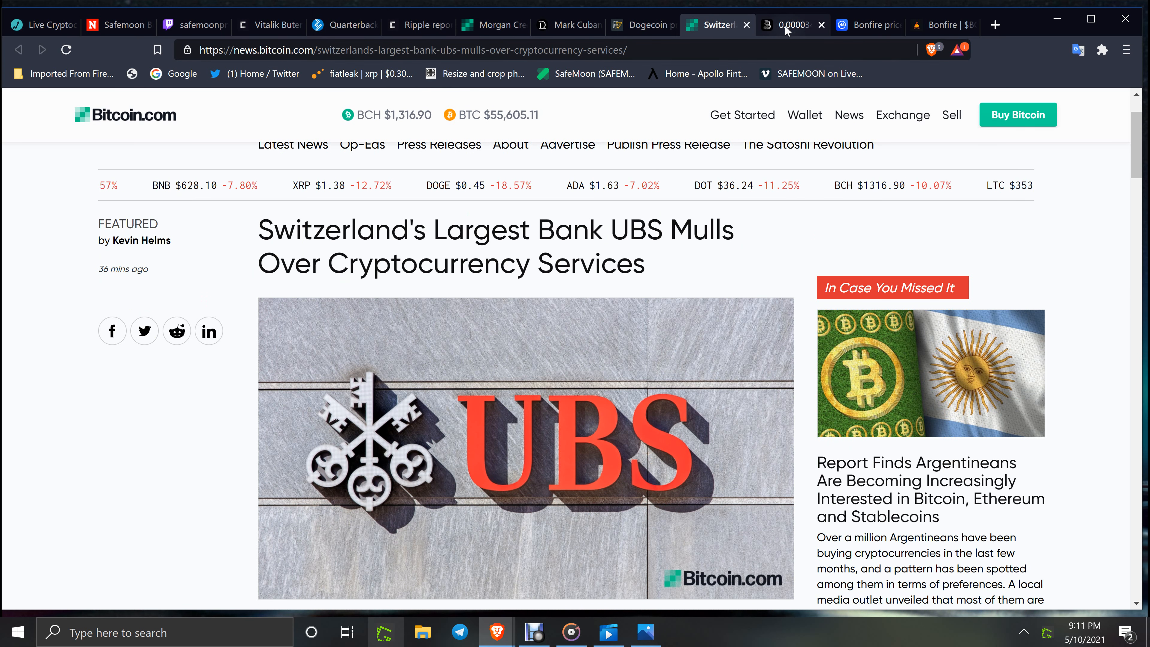
pyautogui.click(789, 26)
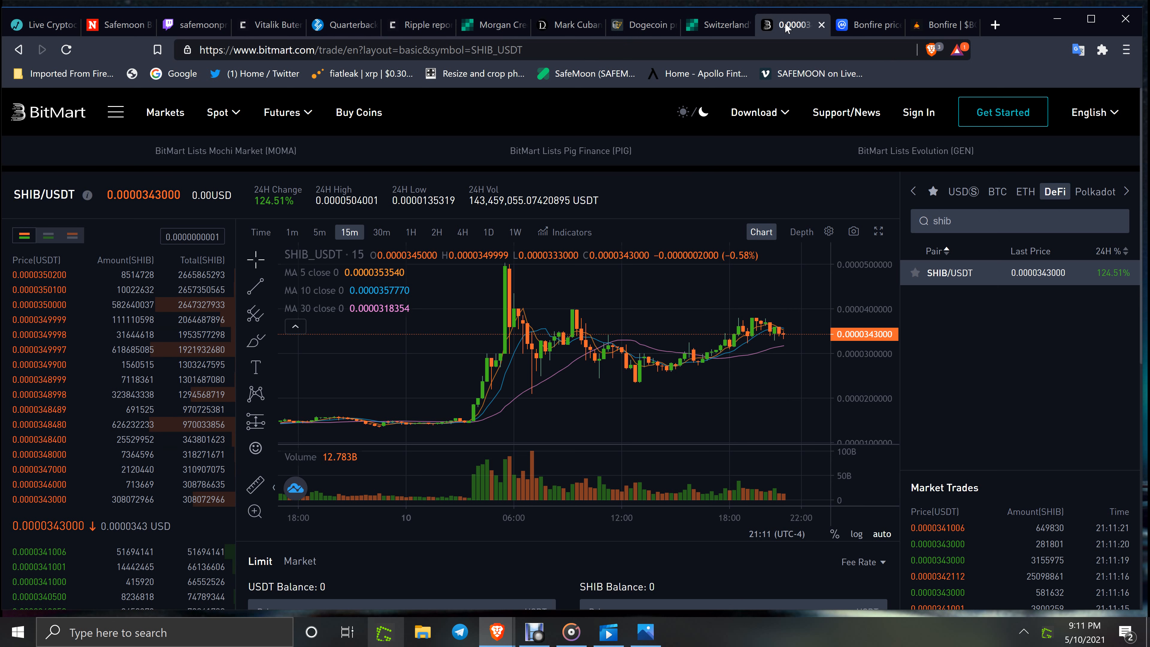
pyautogui.moveTo(418, 312)
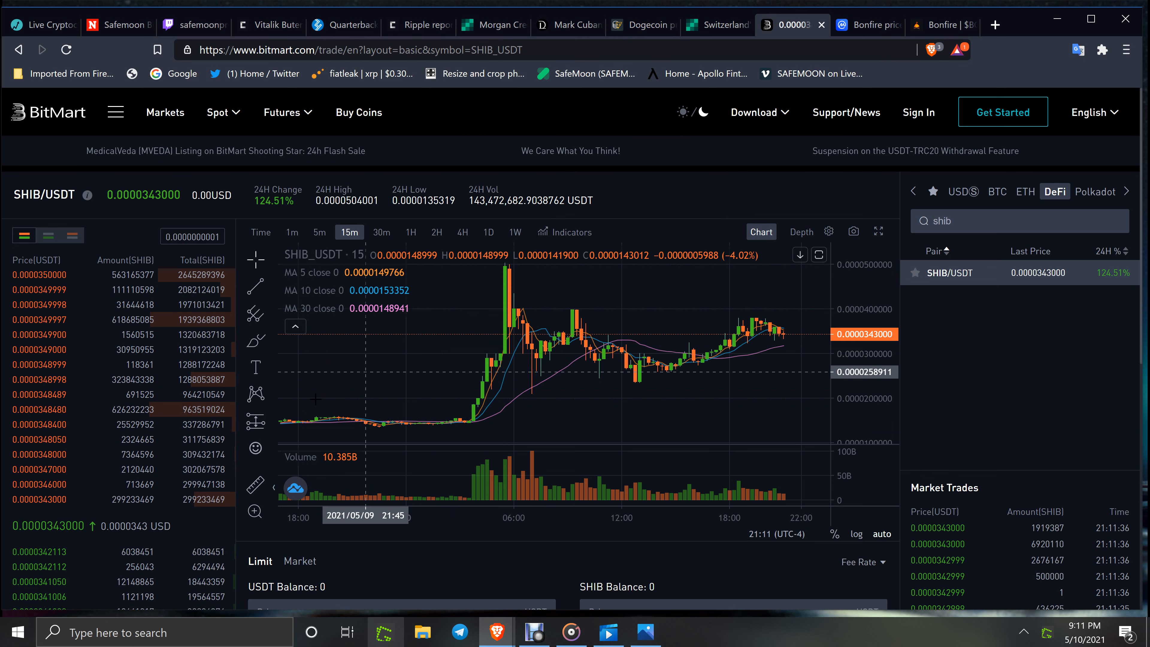
pyautogui.moveTo(512, 301)
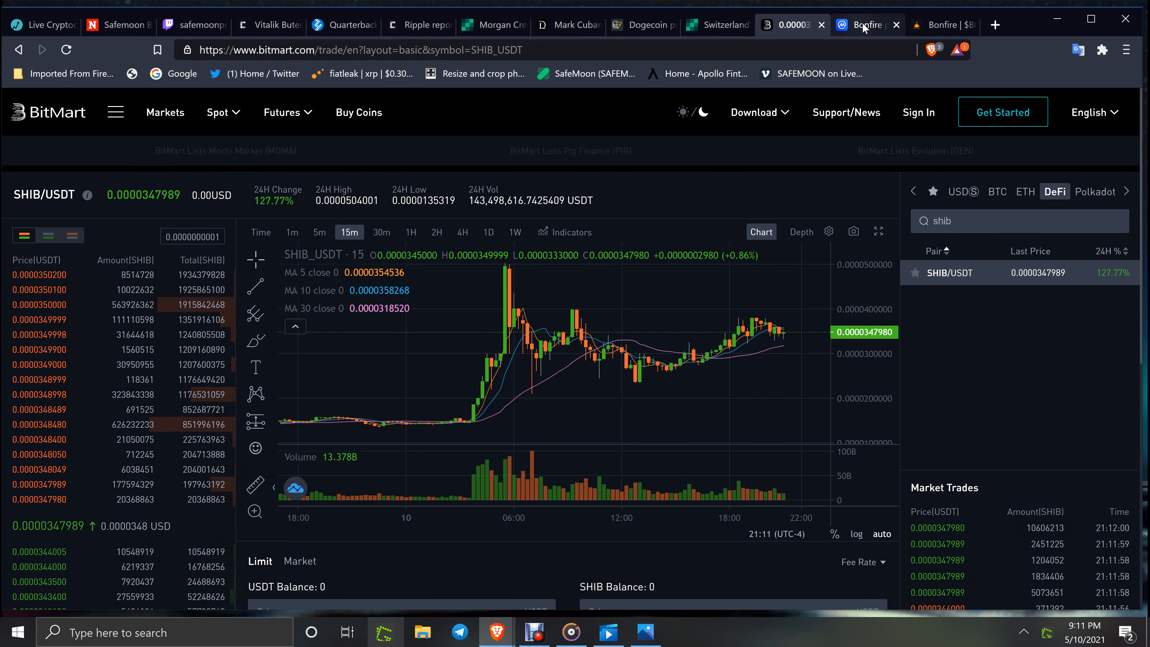
# Step: Switch to the Bonfire CoinMarketCap tab and scroll through its price chart and statistics, returning to the top
pyautogui.click(862, 24)
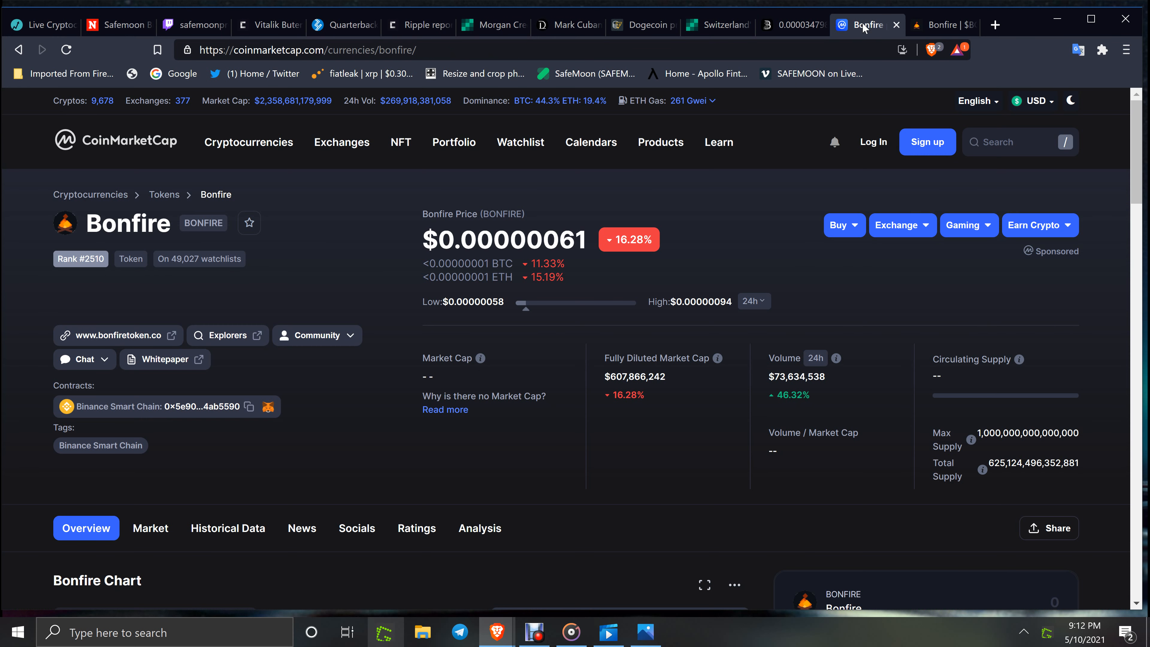
pyautogui.moveTo(1141, 131)
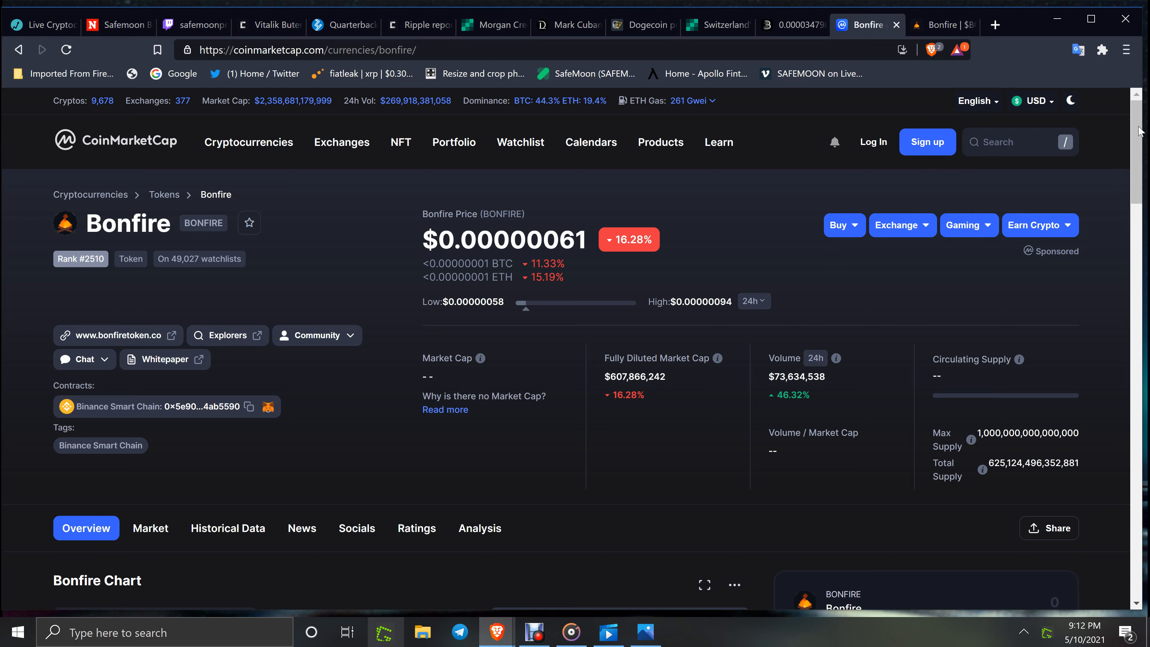
pyautogui.scroll(-3)
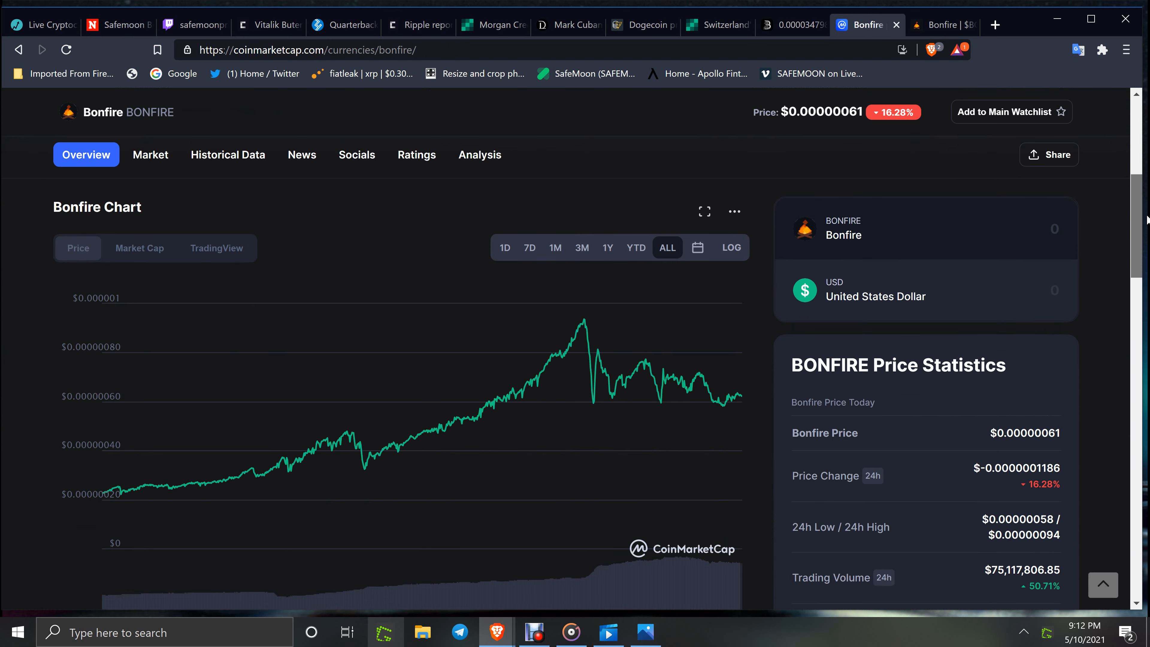
pyautogui.scroll(-3)
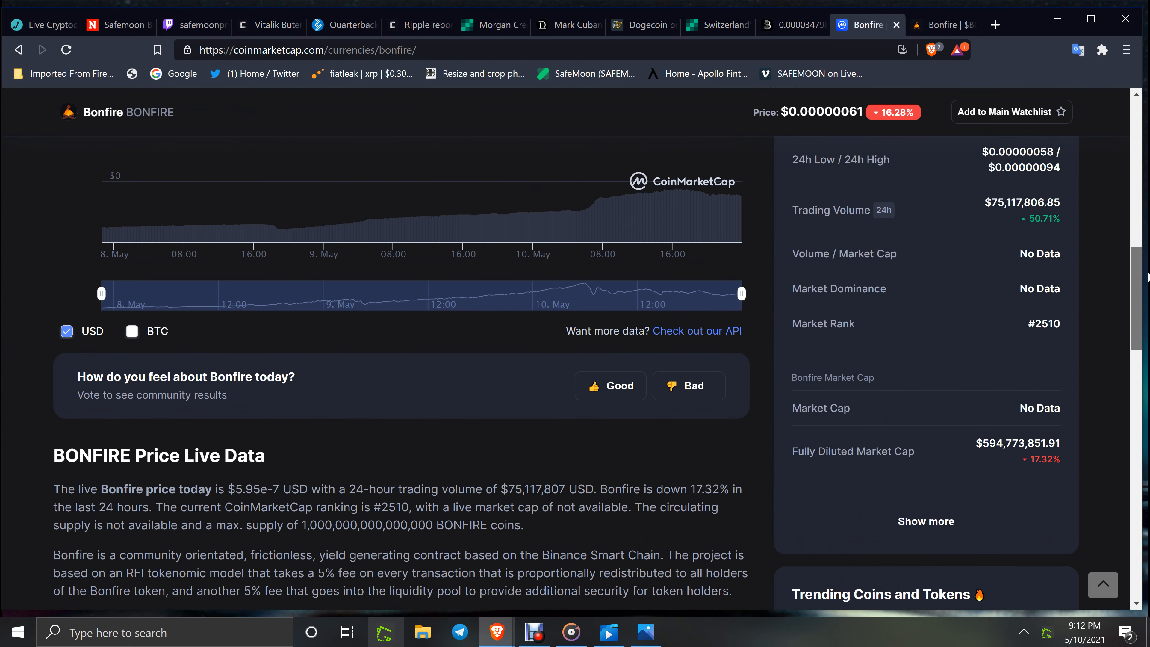
pyautogui.scroll(-3)
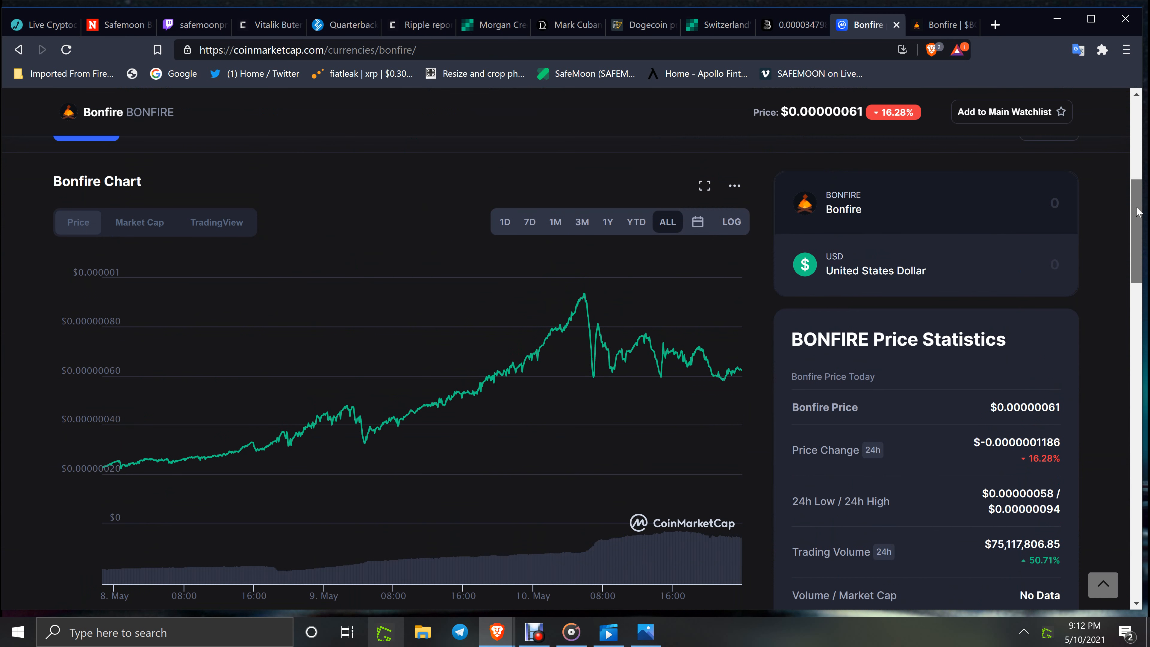
pyautogui.scroll(-3)
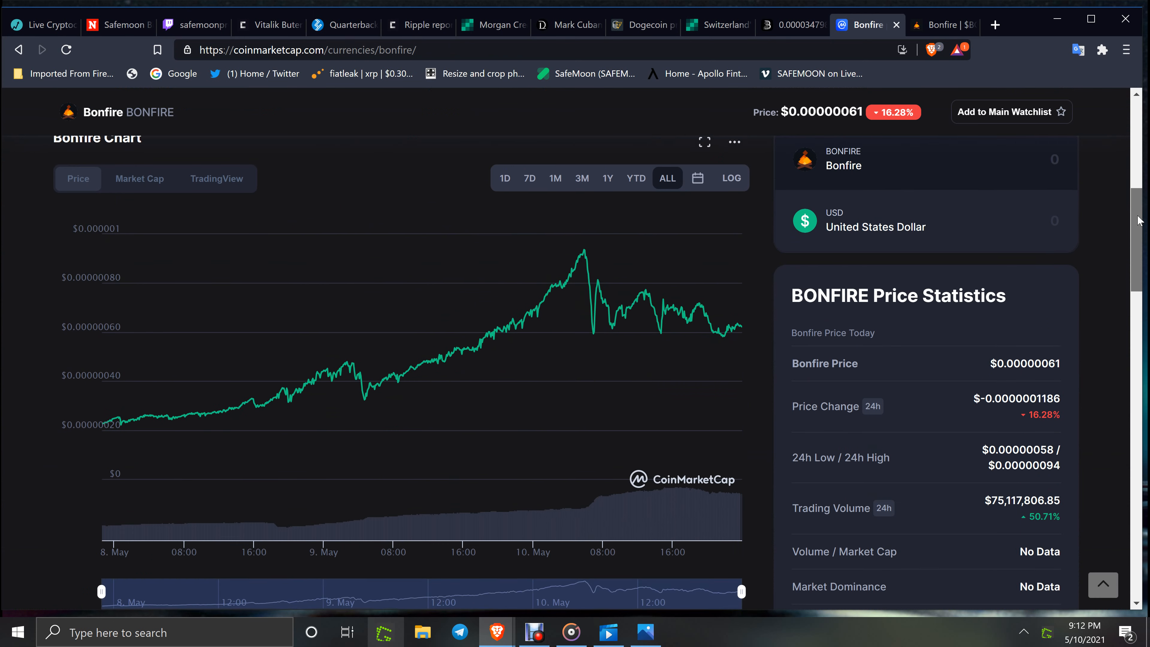
pyautogui.scroll(-3)
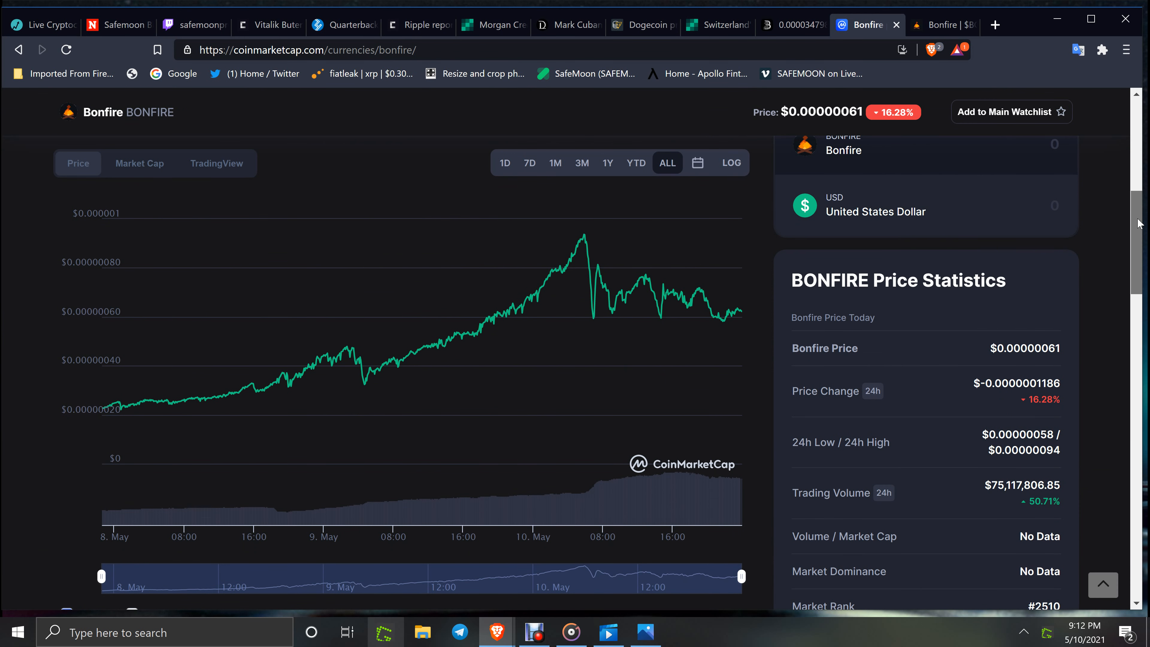
pyautogui.scroll(-3)
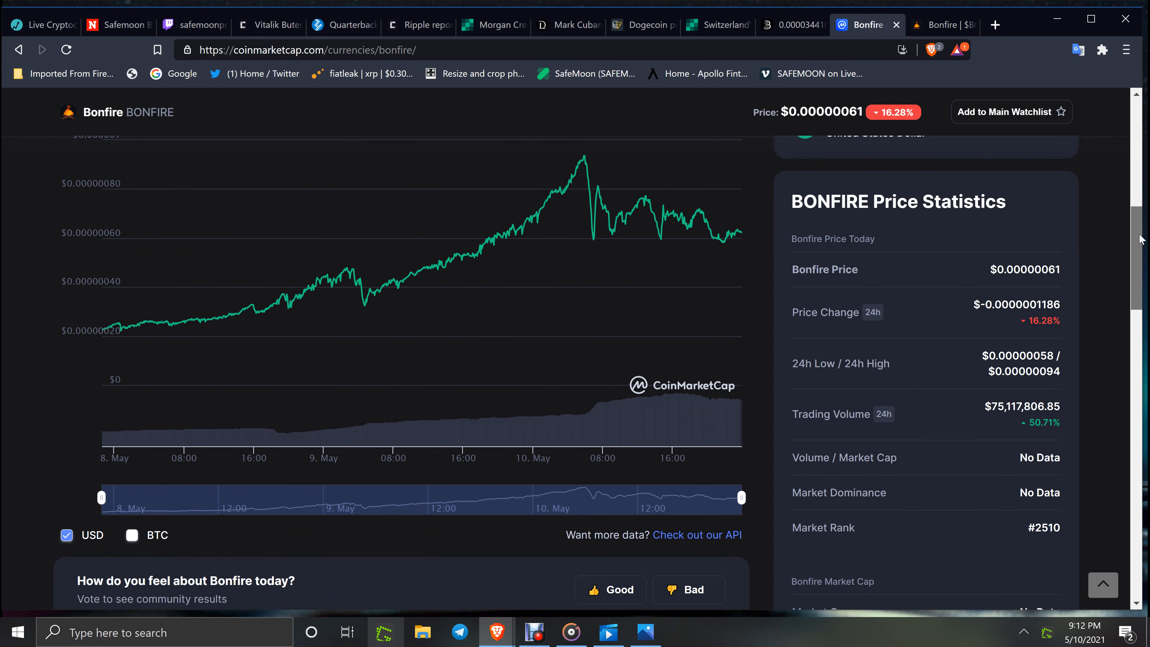
pyautogui.scroll(3)
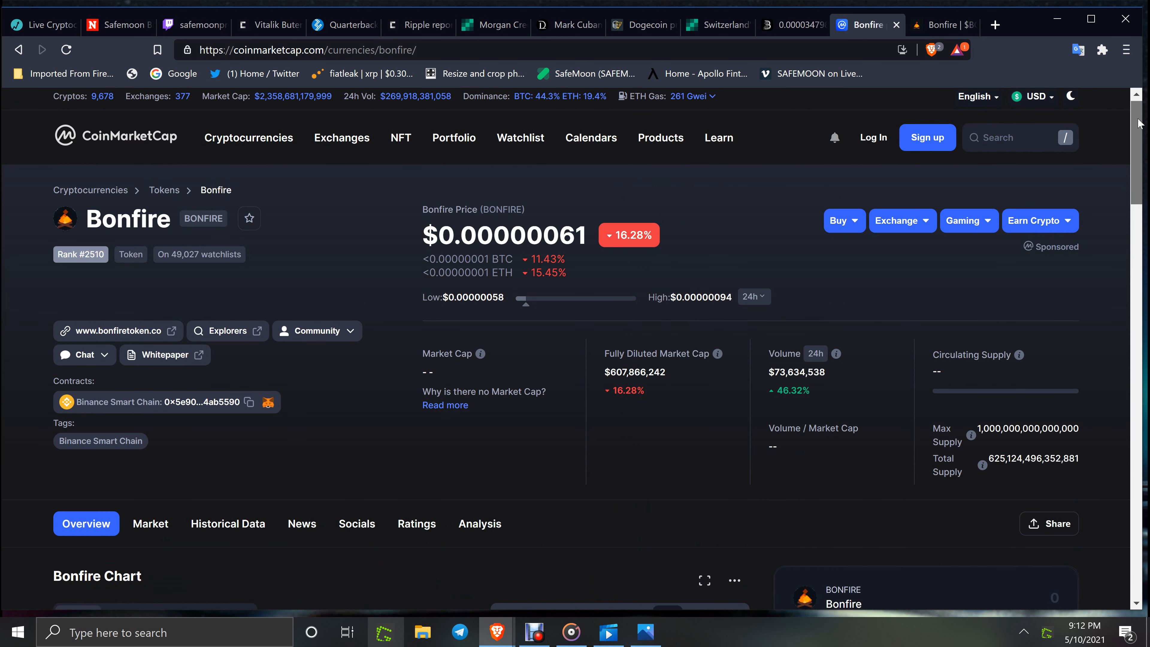
pyautogui.scroll(-3)
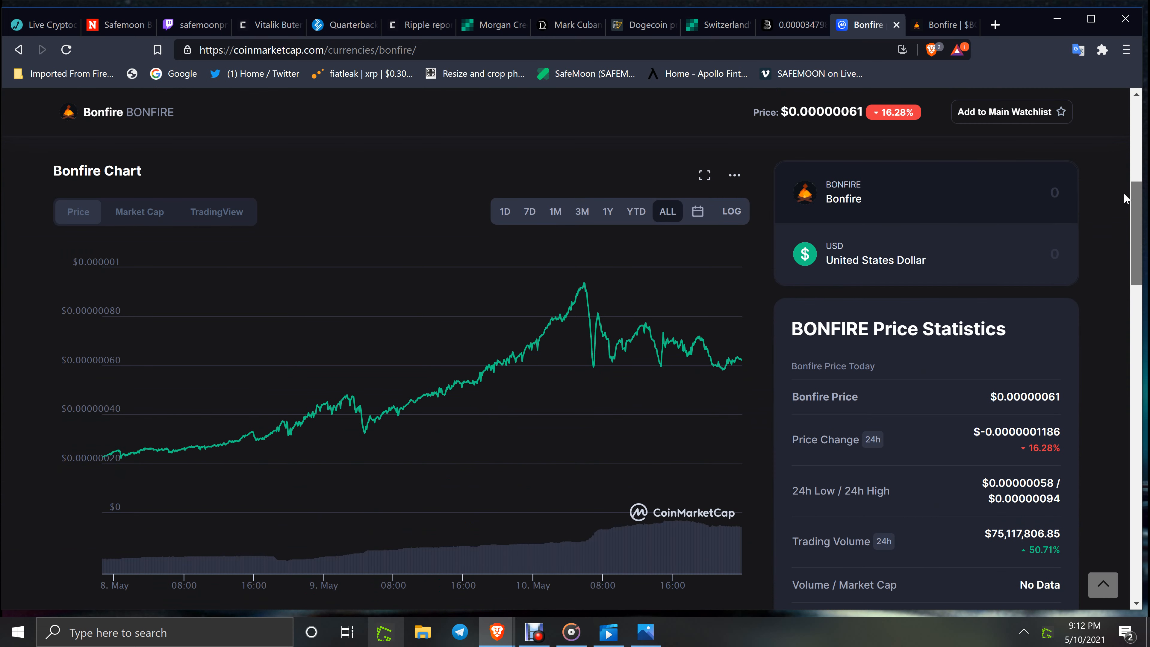
pyautogui.moveTo(1123, 196)
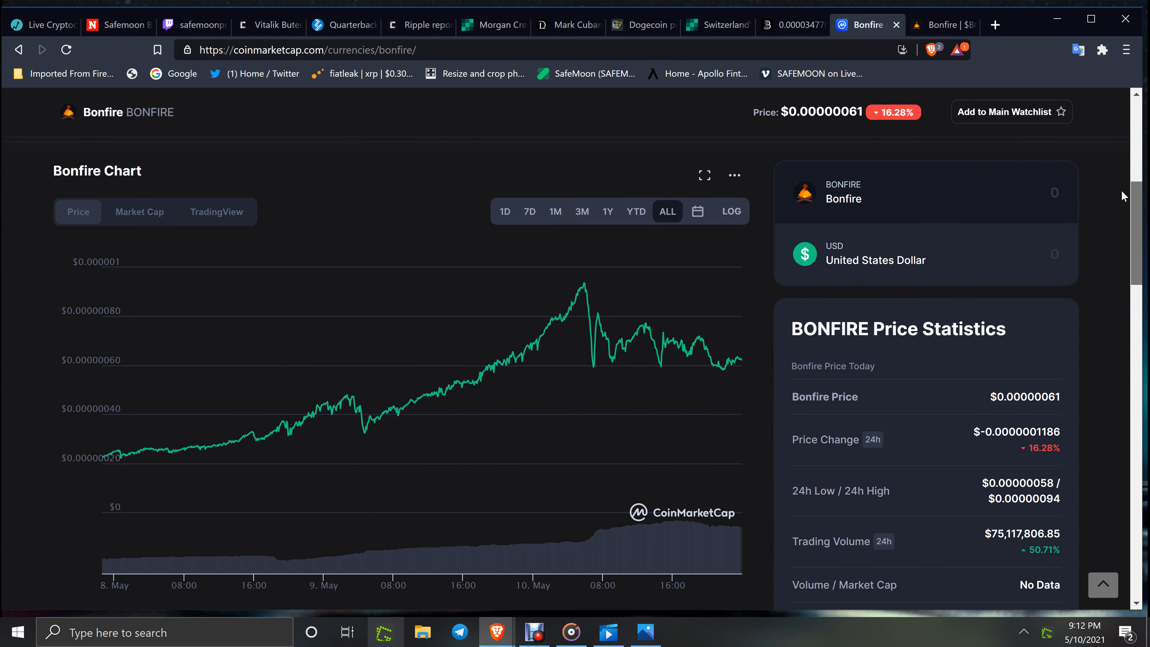
pyautogui.scroll(3)
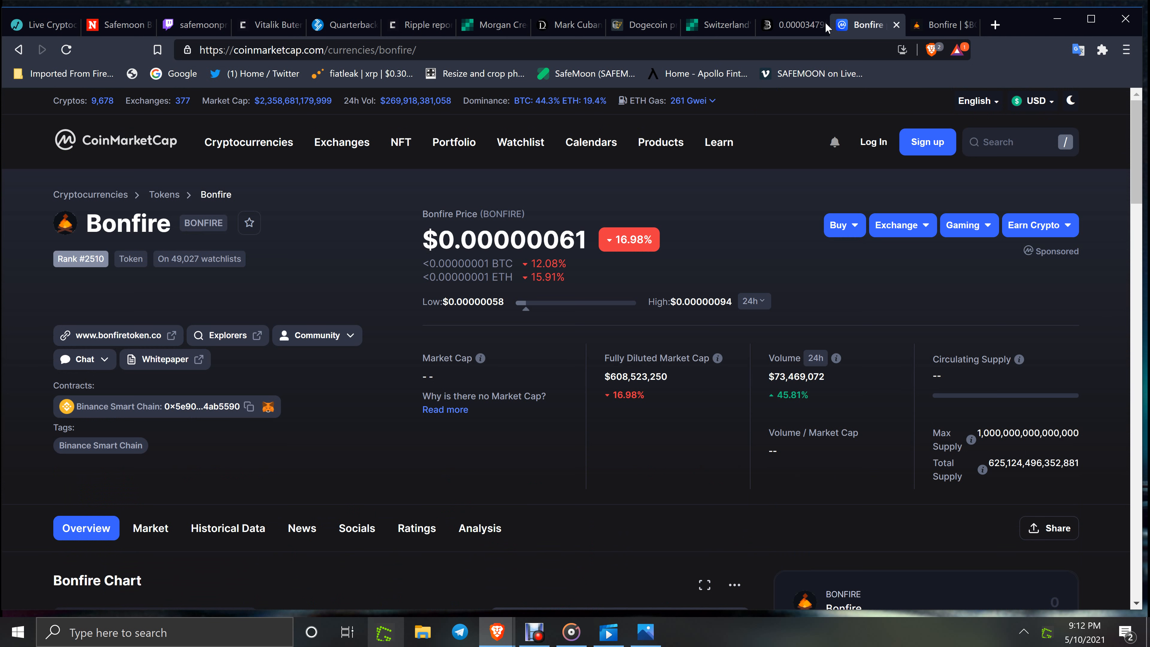
pyautogui.moveTo(817, 83)
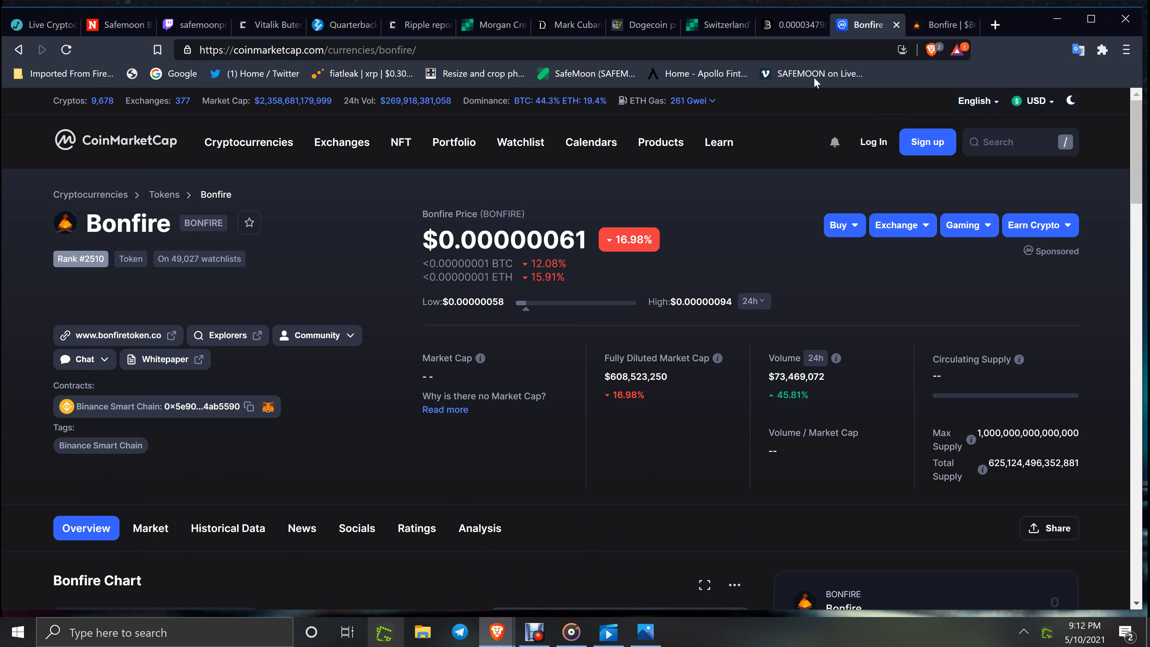